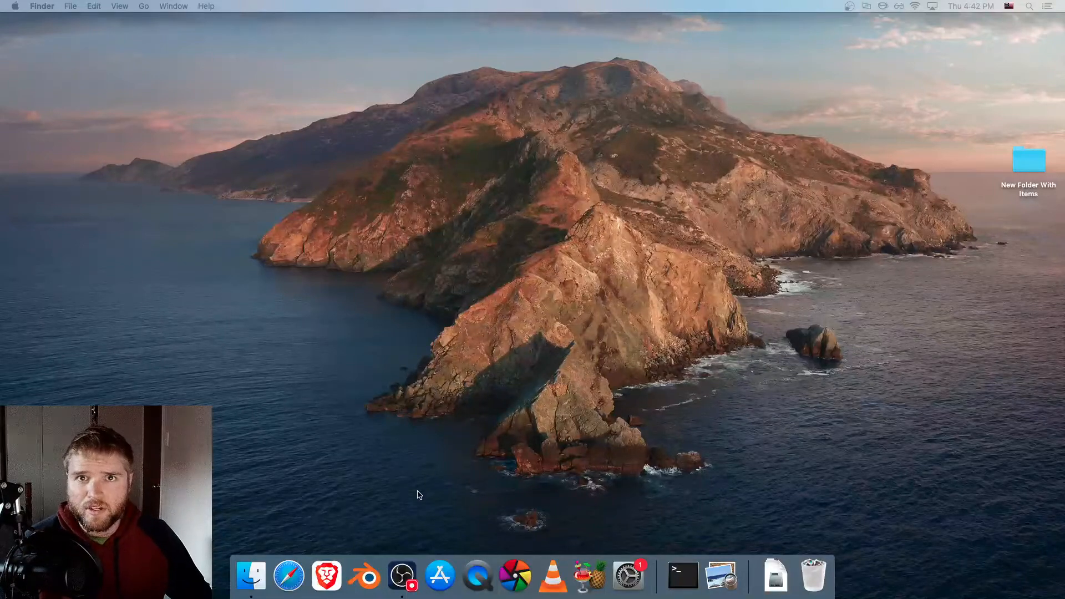
pyautogui.moveTo(326, 576)
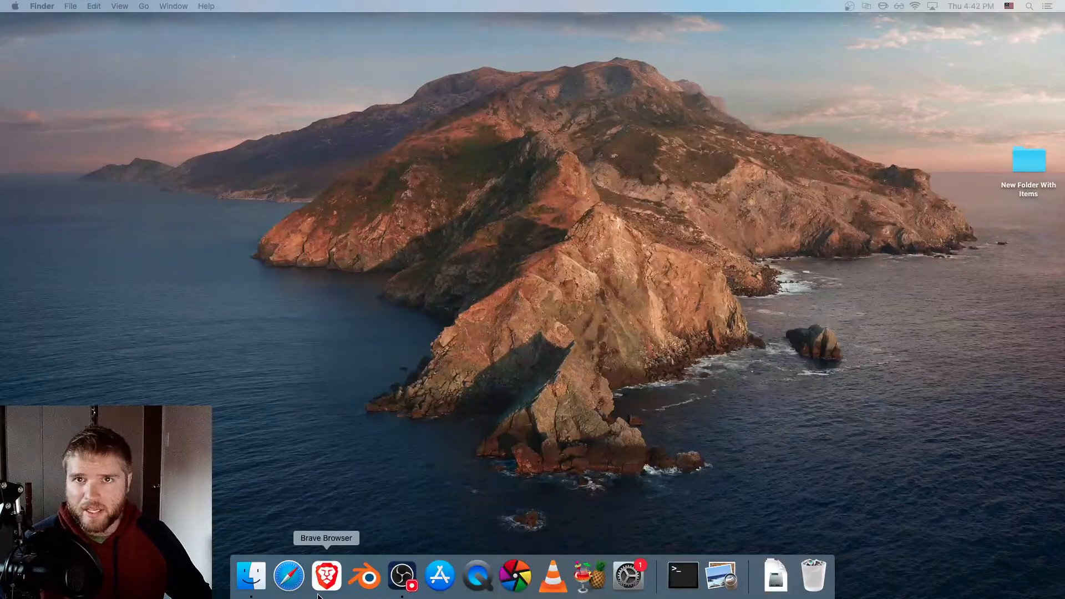
pyautogui.moveTo(428, 387)
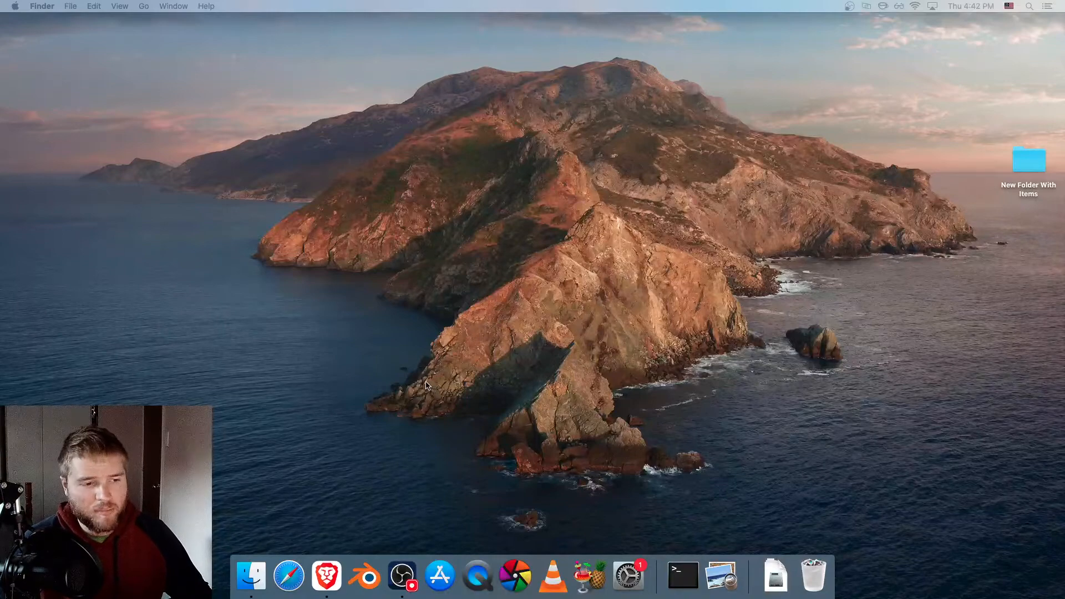
# Search Brave for 'moviepy' and open the MoviePy User Guide documentation.
pyautogui.click(326, 576)
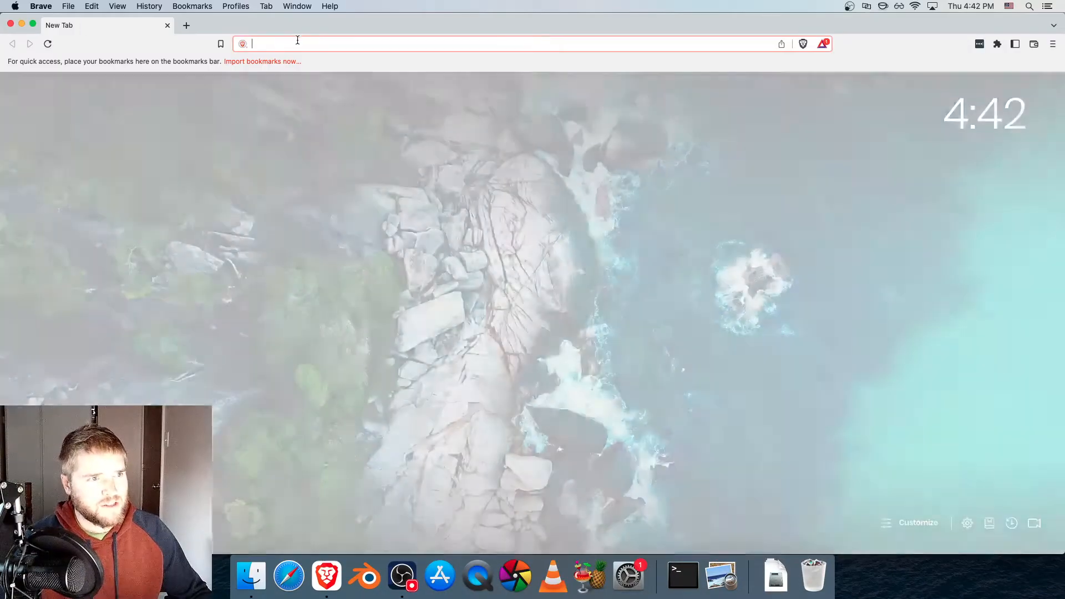
pyautogui.write('moviepy')
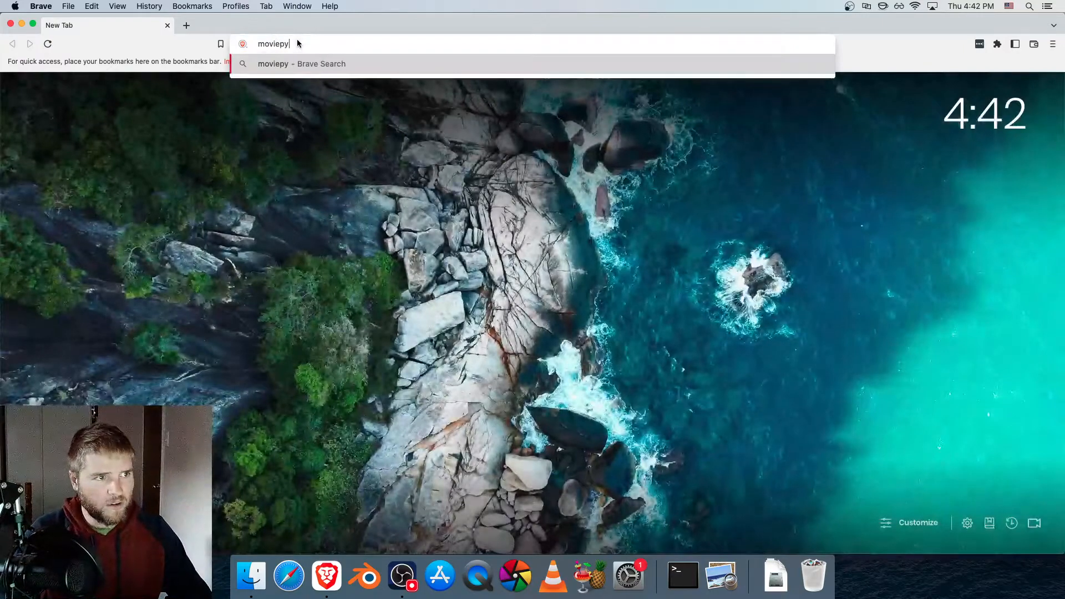
pyautogui.press('Return')
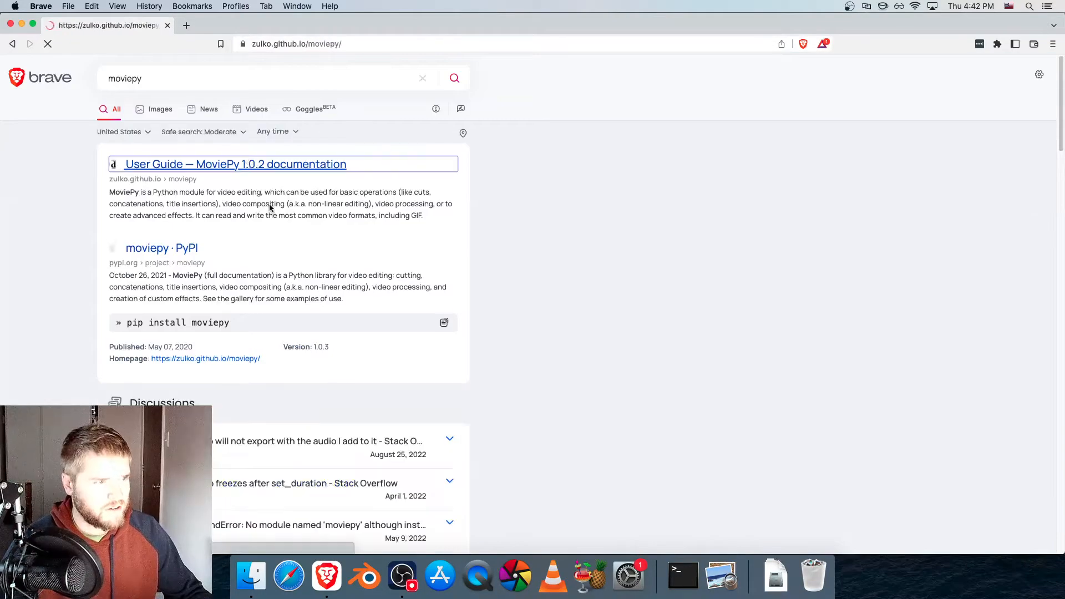
pyautogui.click(235, 164)
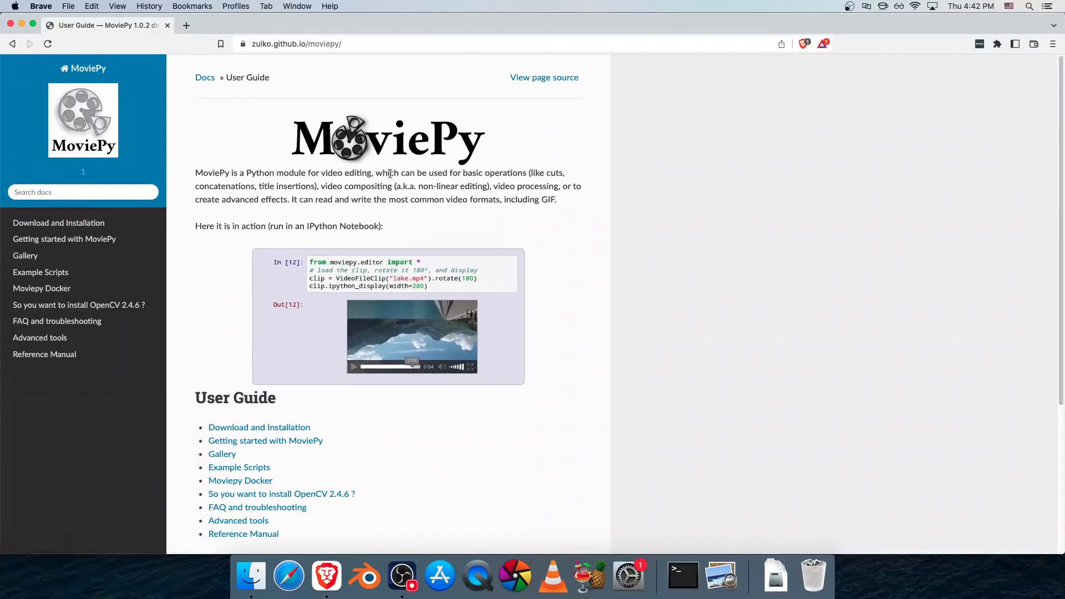
pyautogui.moveTo(377, 185)
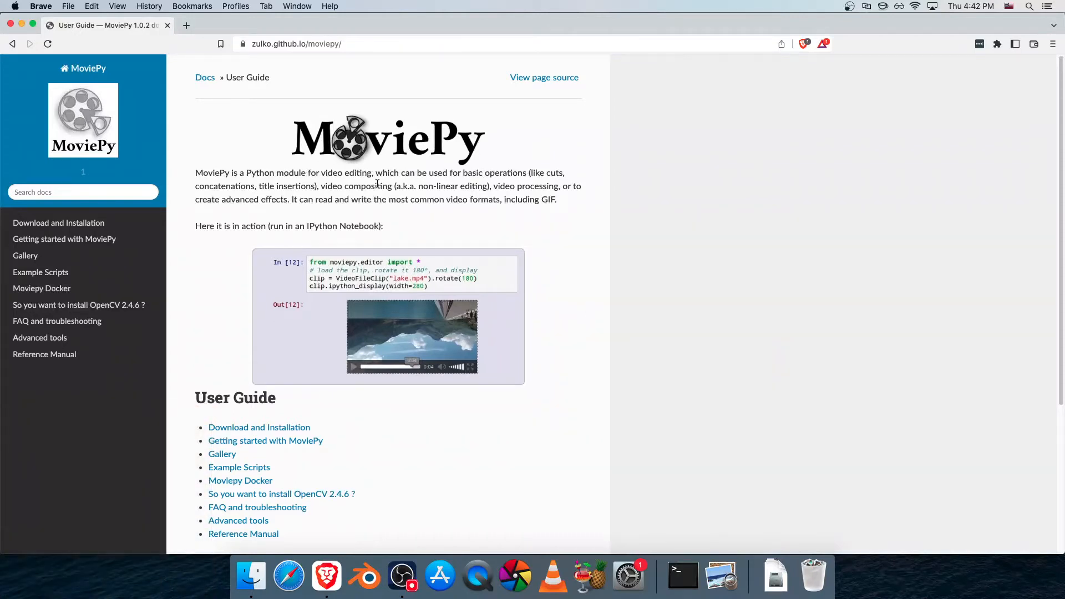
pyautogui.moveTo(313, 193)
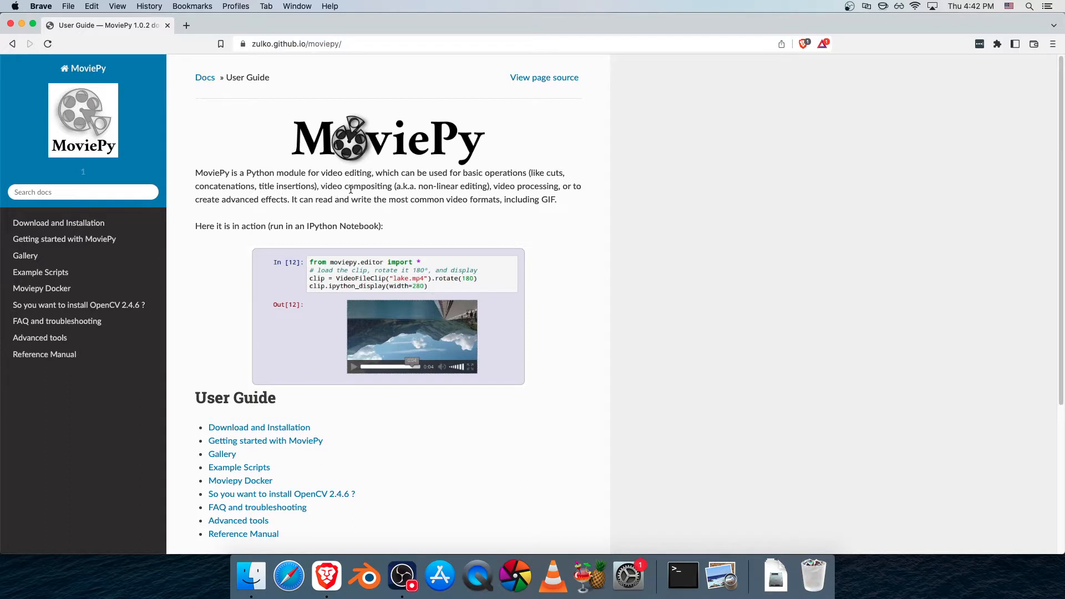
pyautogui.moveTo(368, 217)
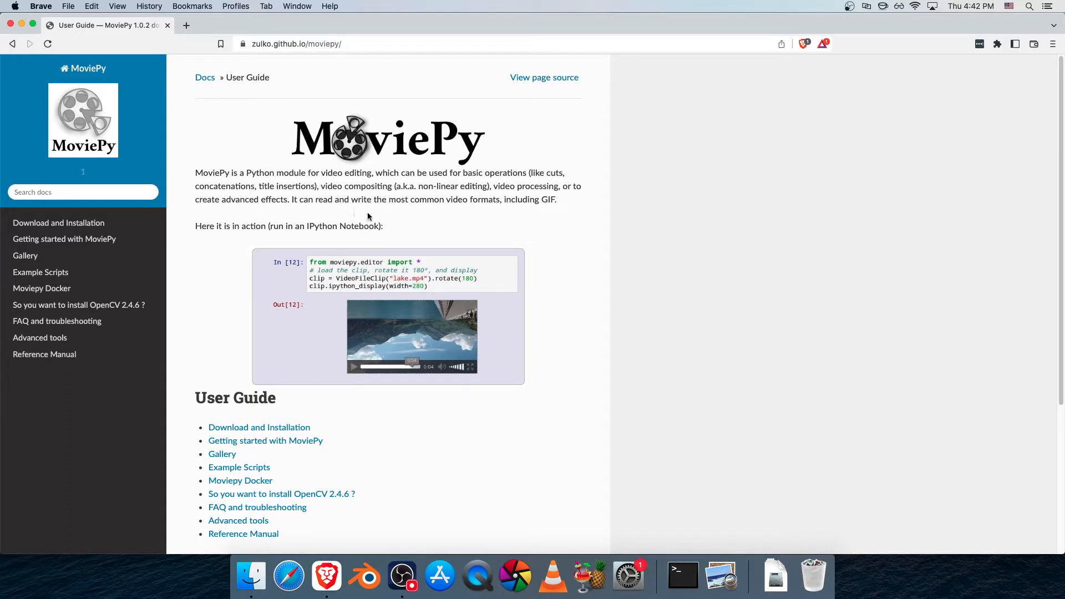
pyautogui.moveTo(732, 188)
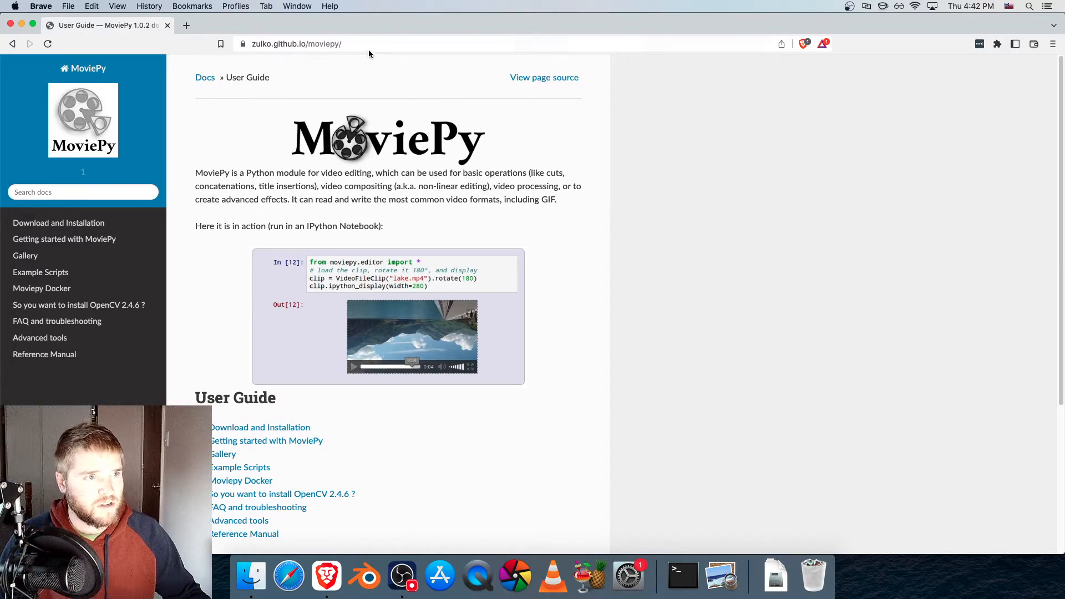
# In a new tab, search 'python', open python.org and request the Python 3.11.0 macOS download.
pyautogui.click(295, 44)
pyautogui.write('pyth')
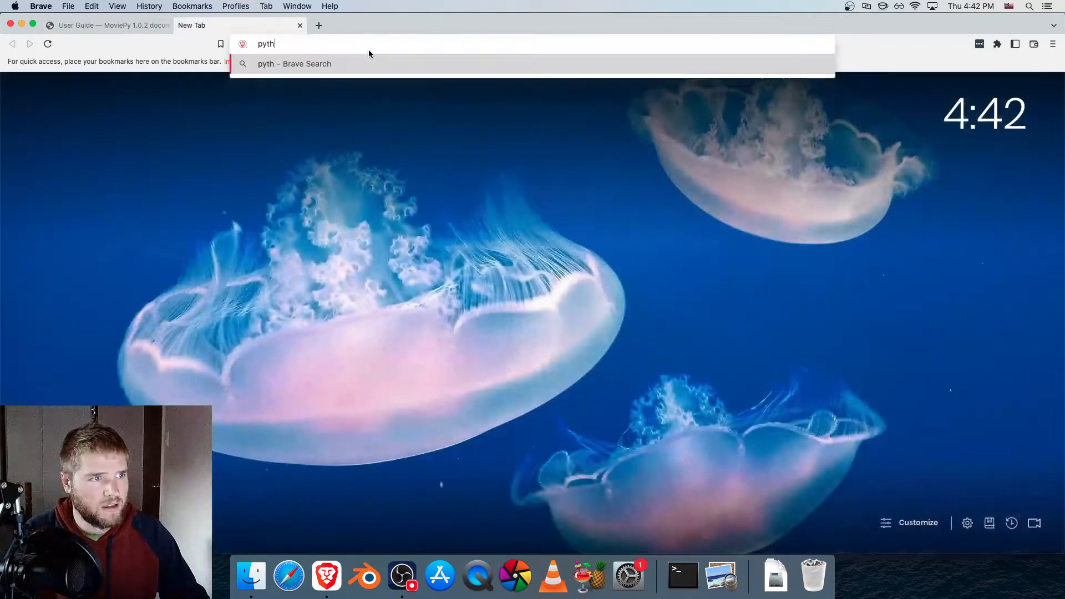
pyautogui.press('Return')
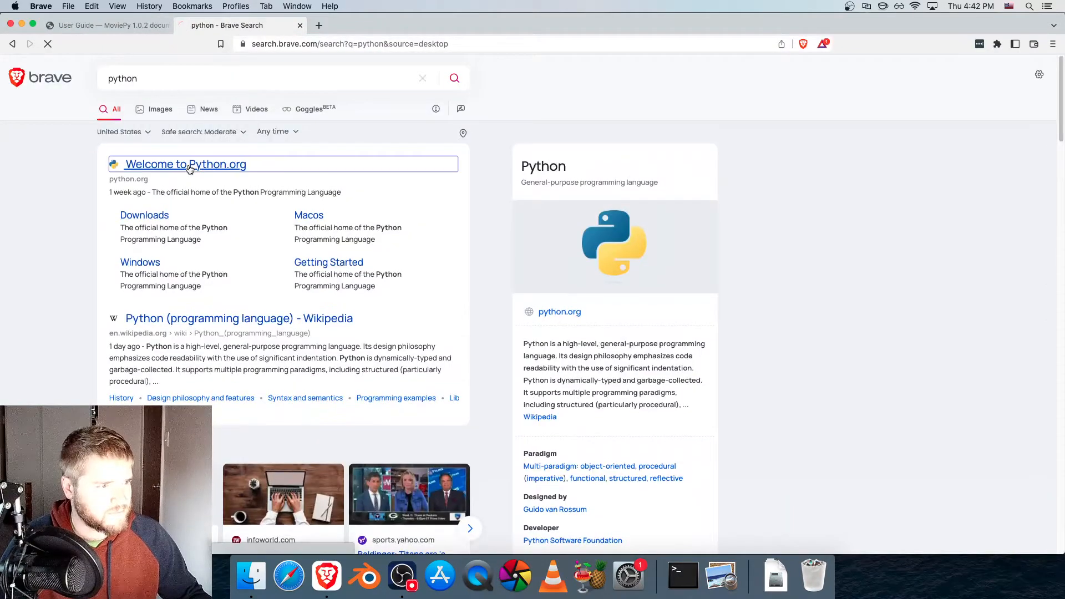
pyautogui.click(186, 164)
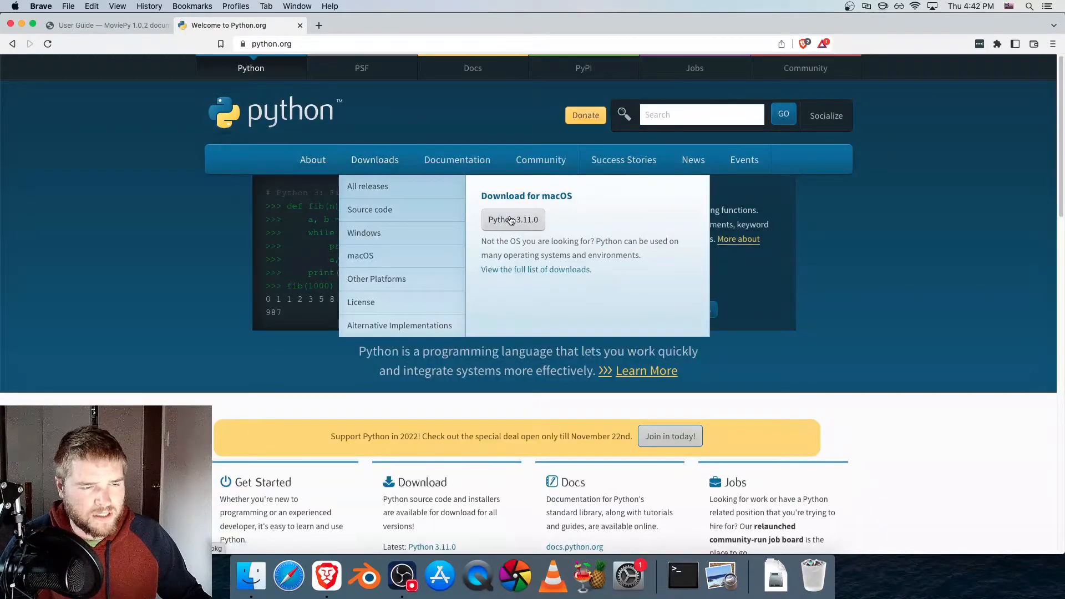
pyautogui.click(512, 219)
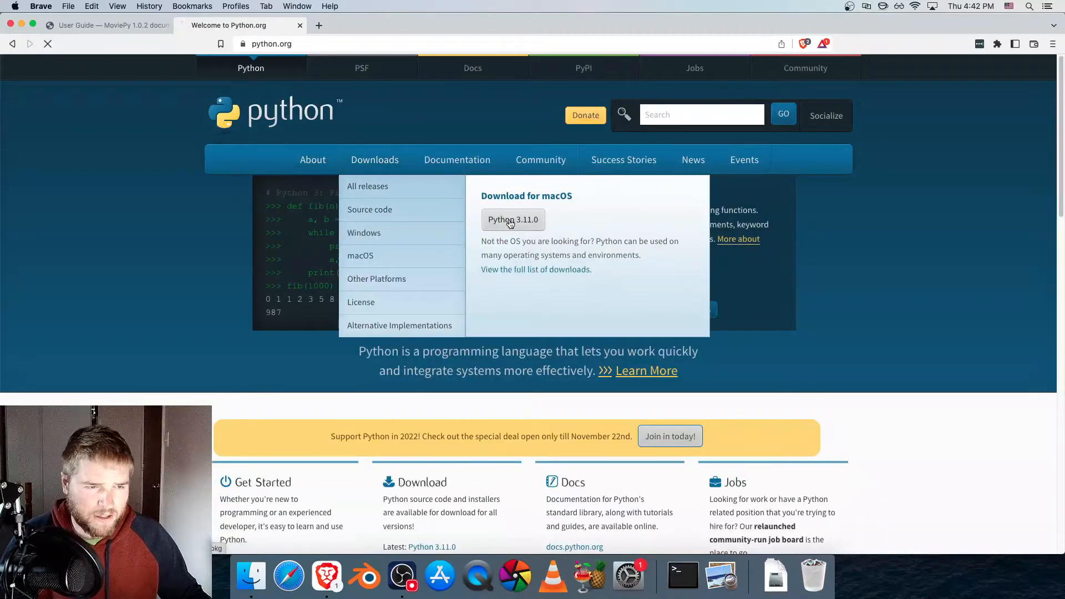
pyautogui.click(512, 220)
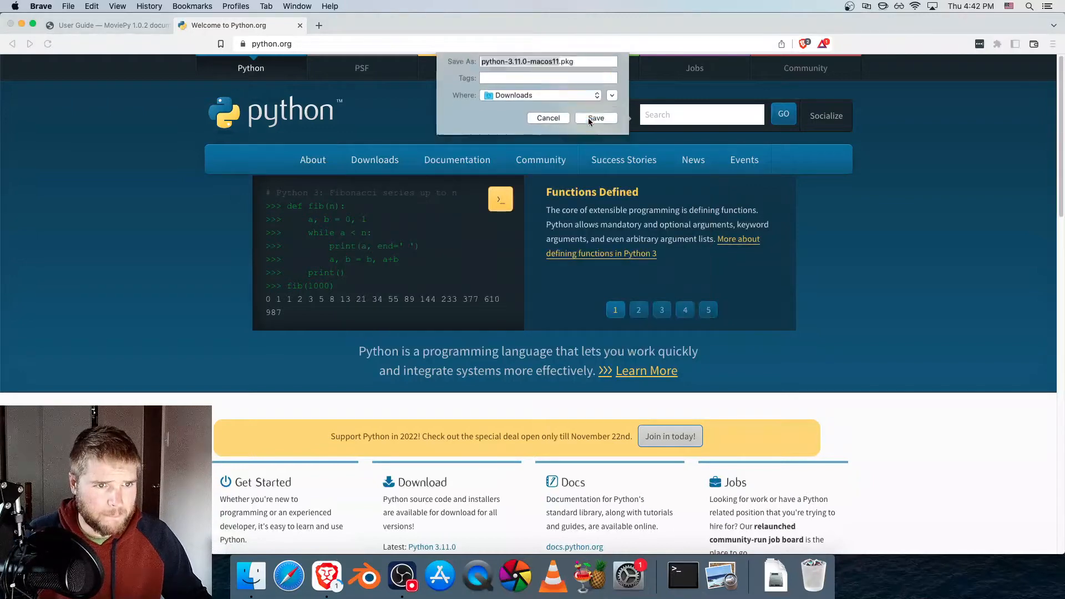
# Save the pkg, walk through the installer pages and authorize the Python 3.11.0 installation.
pyautogui.click(596, 117)
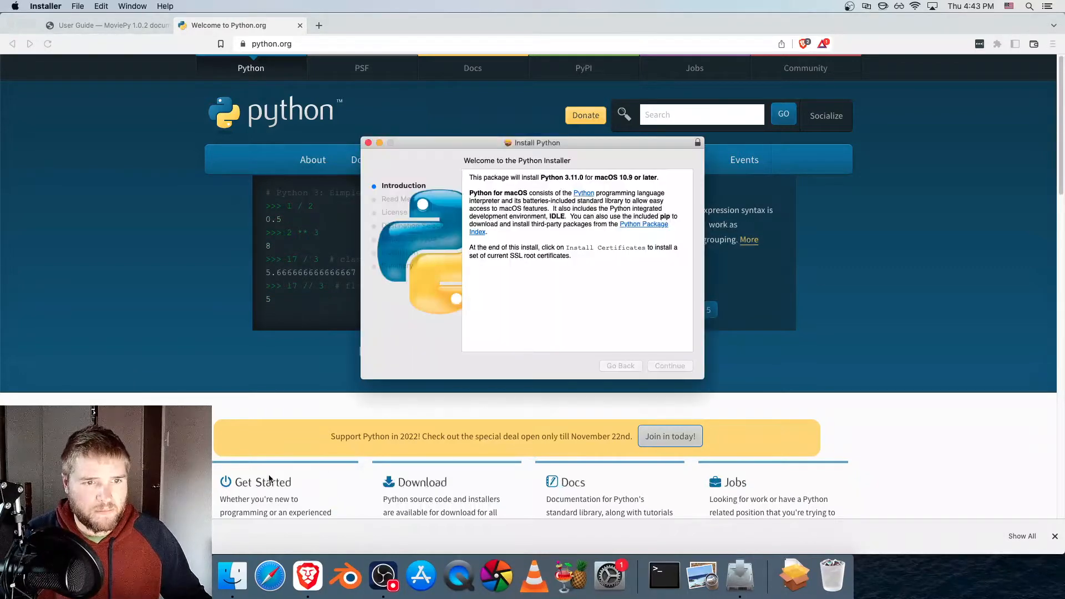
pyautogui.click(668, 365)
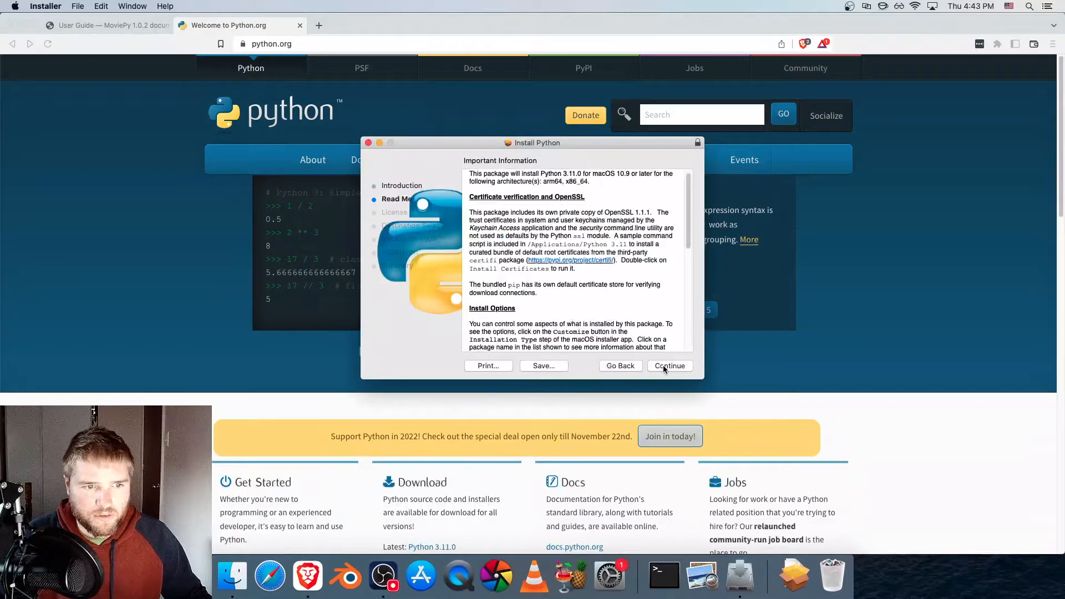
pyautogui.click(669, 365)
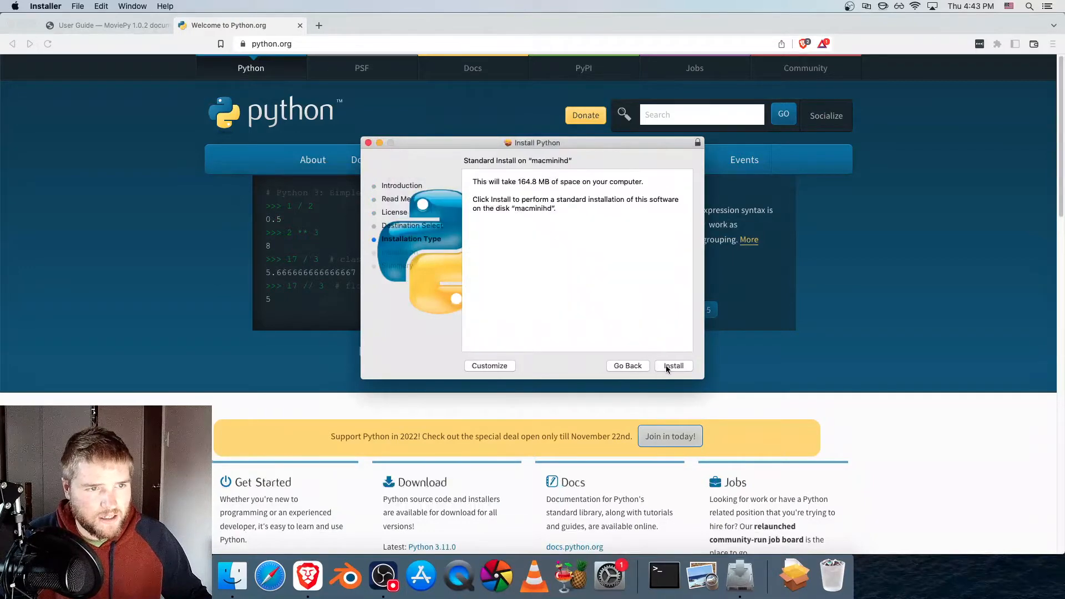
pyautogui.click(672, 365)
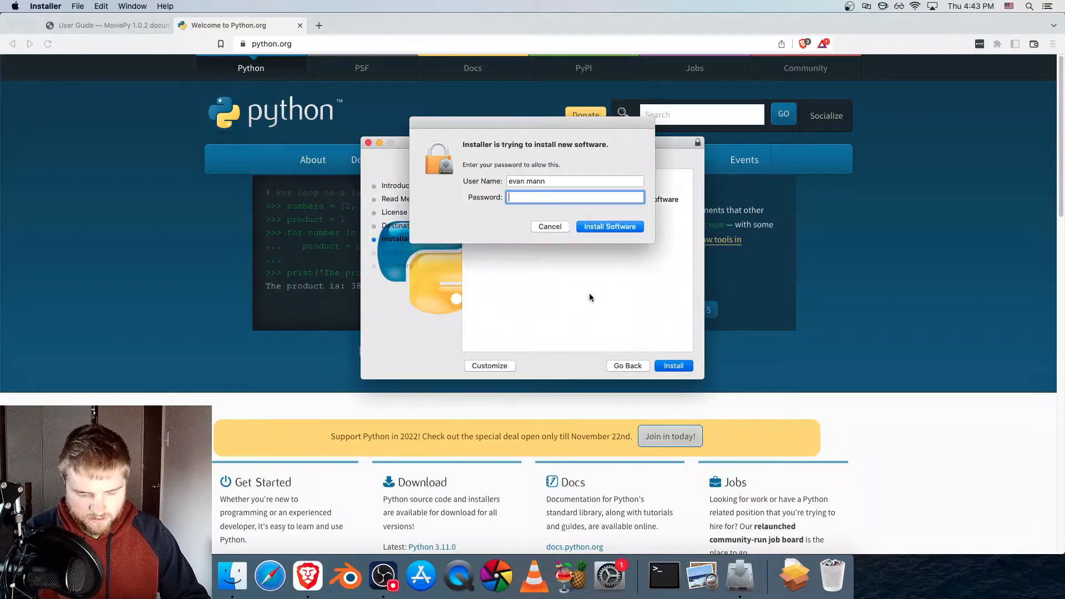
pyautogui.click(609, 227)
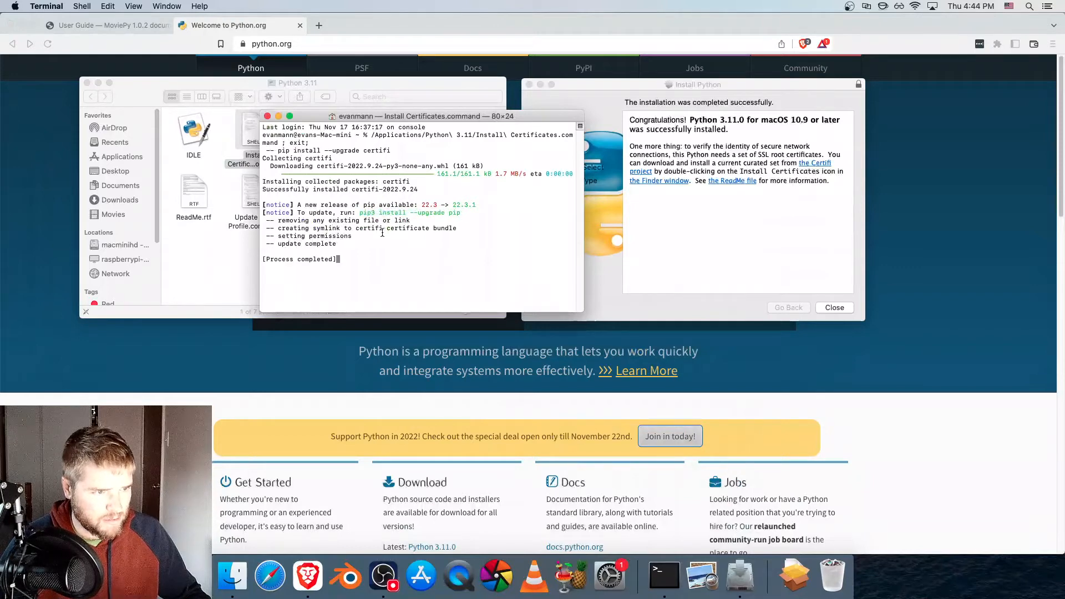
pyautogui.moveTo(547, 105)
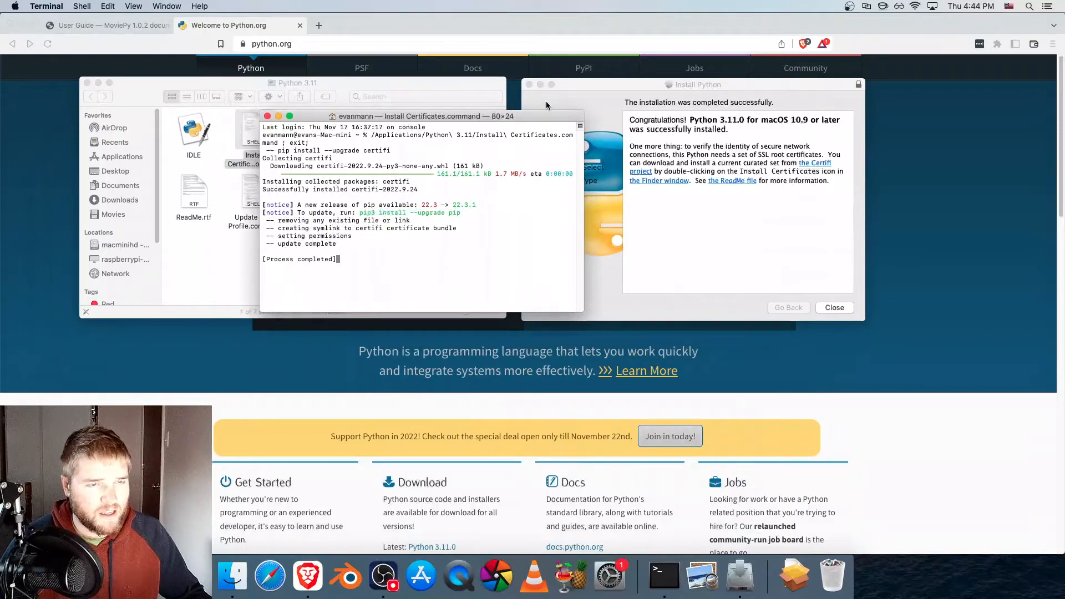
pyautogui.moveTo(592, 90)
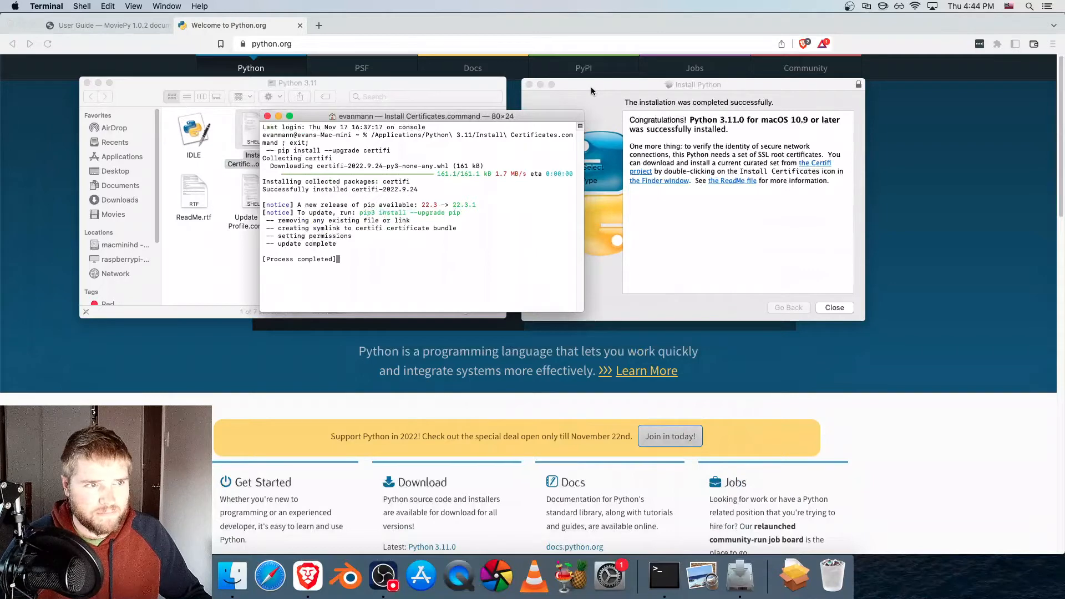
# Run the Update Shell Profile script from the Python 3.11 folder, then close the finished installer.
pyautogui.click(695, 85)
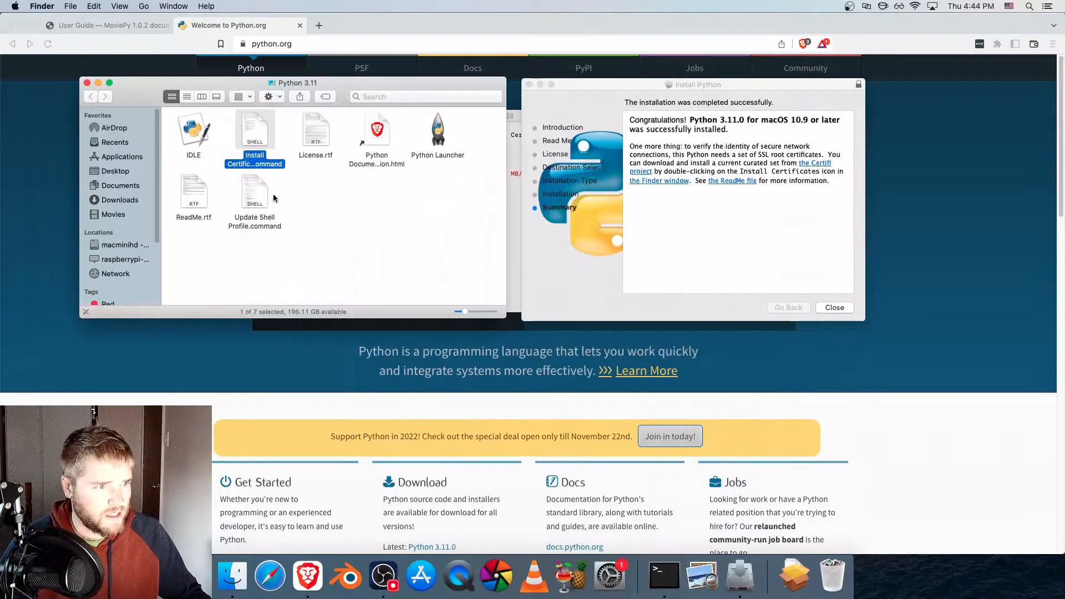
pyautogui.click(255, 193)
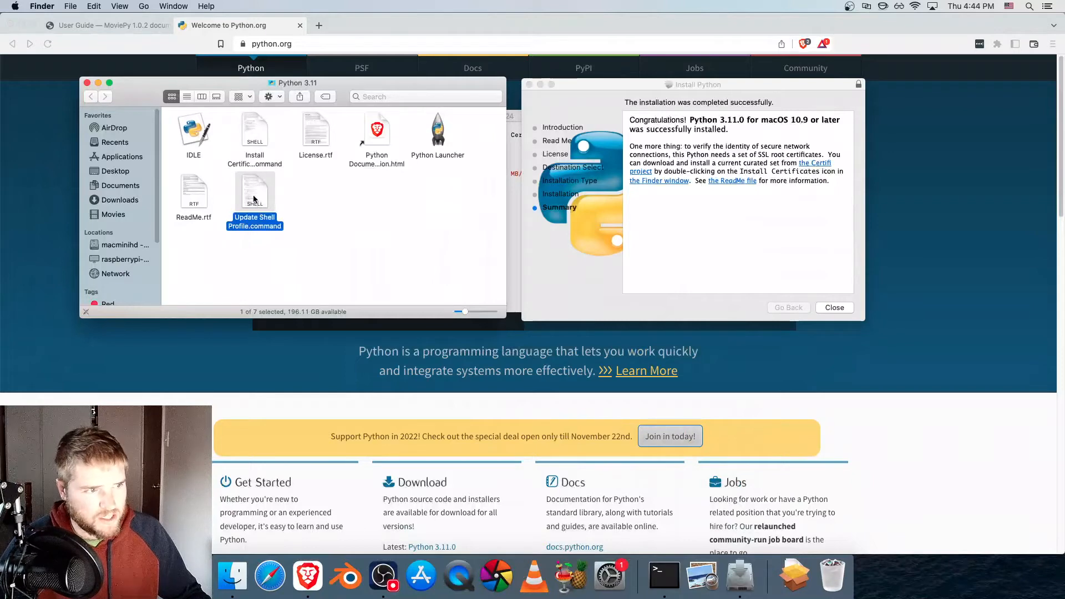
pyautogui.doubleClick(254, 190)
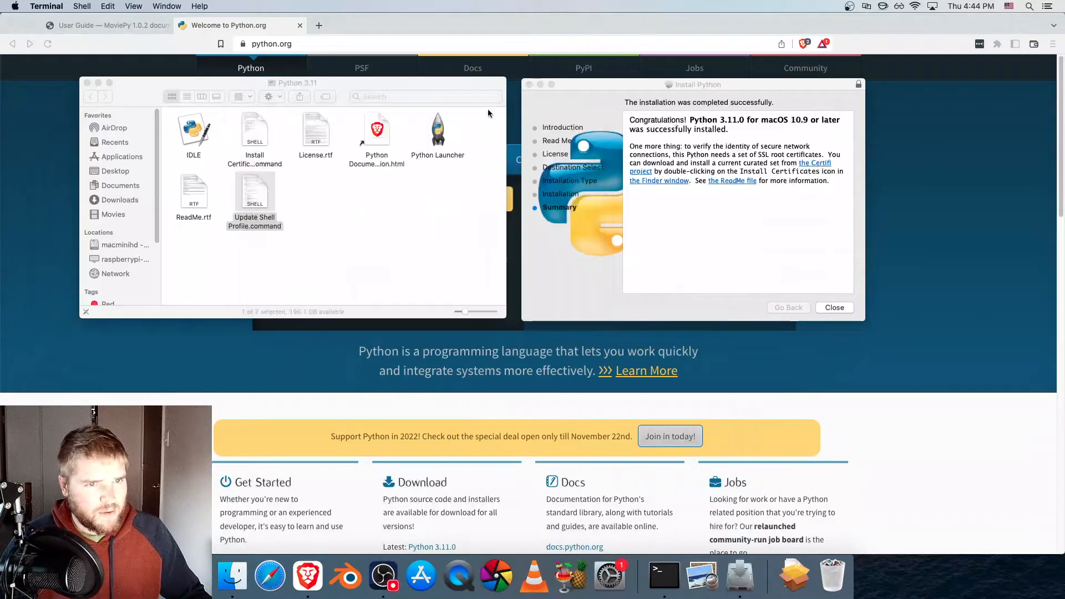
pyautogui.click(834, 307)
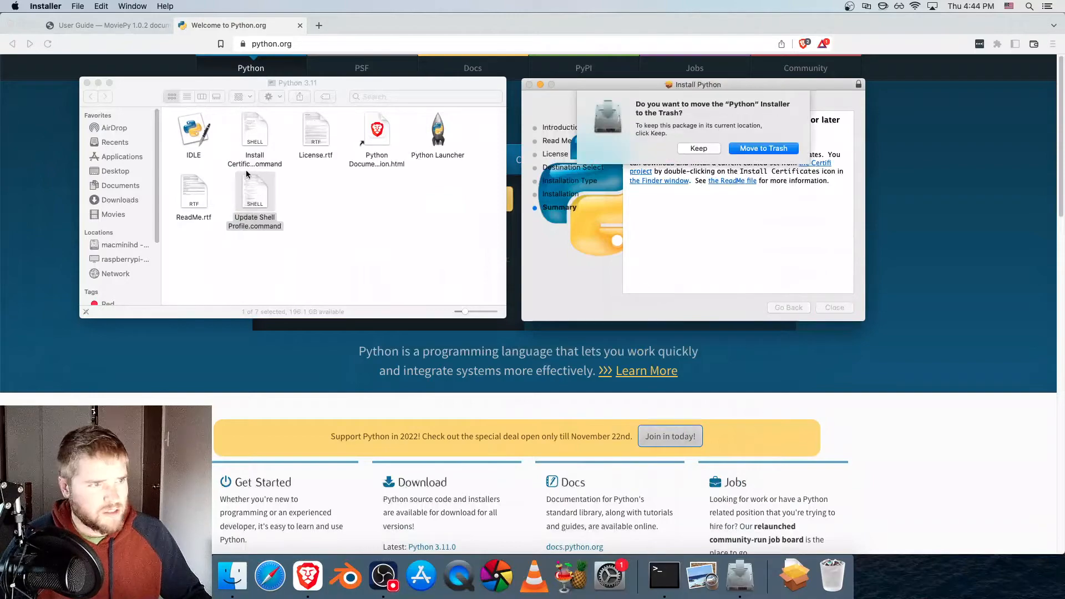
pyautogui.click(698, 147)
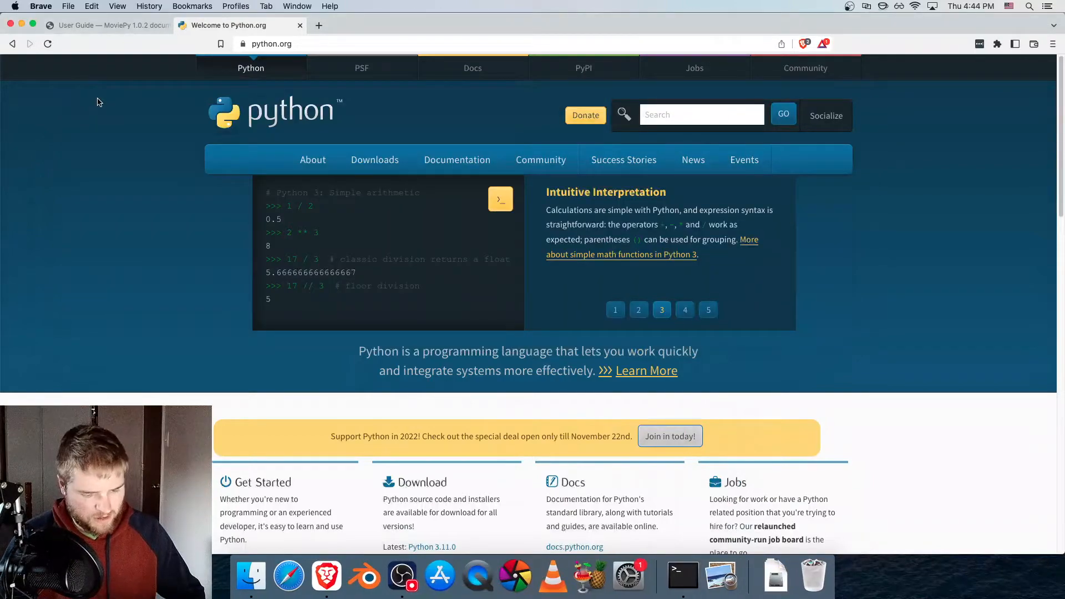
# Start python3 in a new Terminal window, then suspend the session with Ctrl+Z.
pyautogui.click(682, 577)
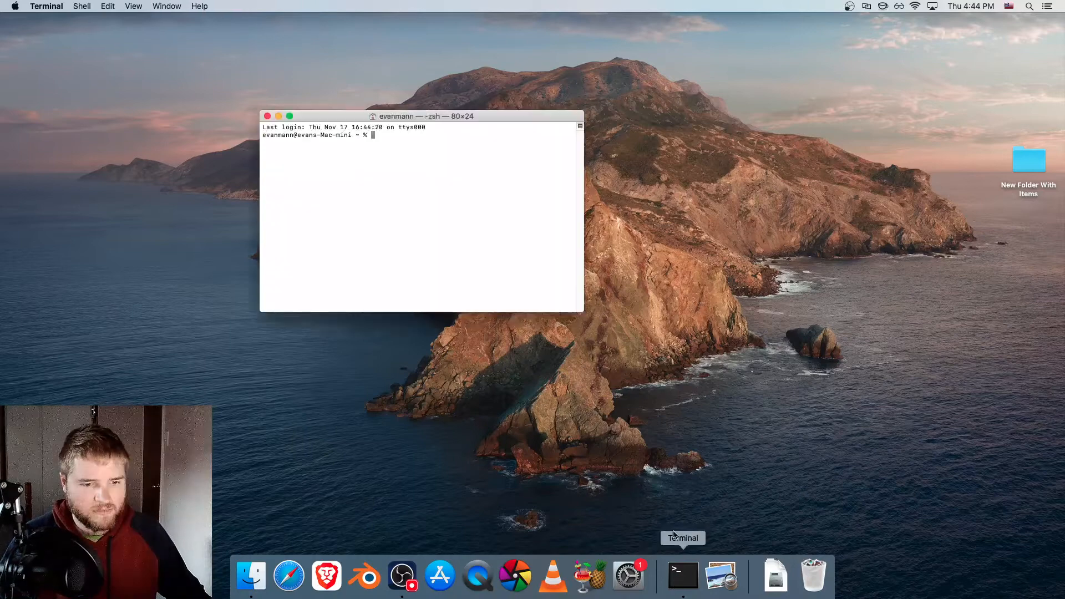
pyautogui.write('pytho')
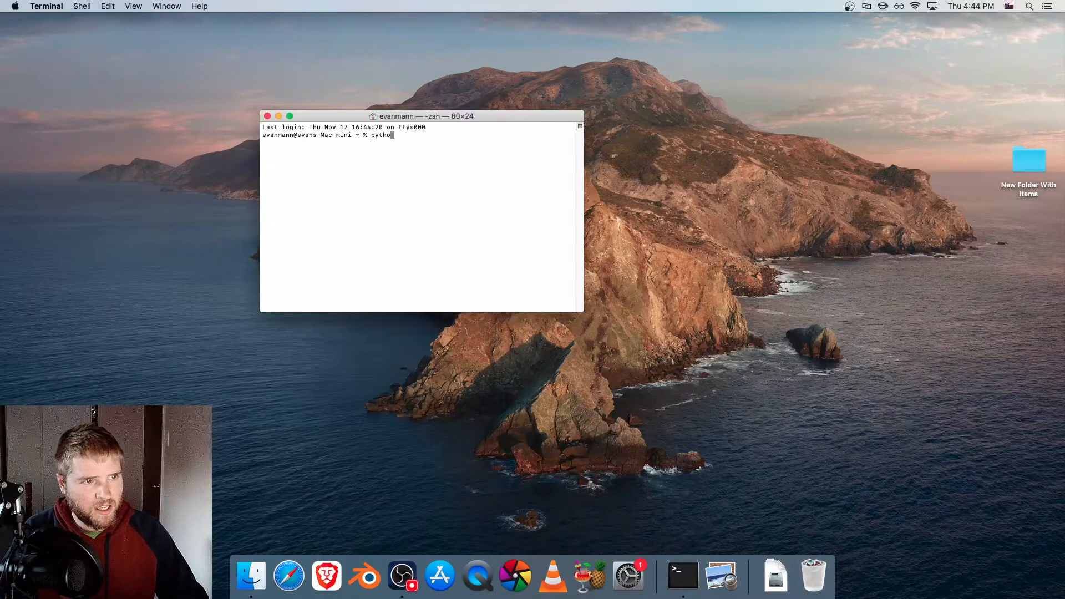
pyautogui.write('n3')
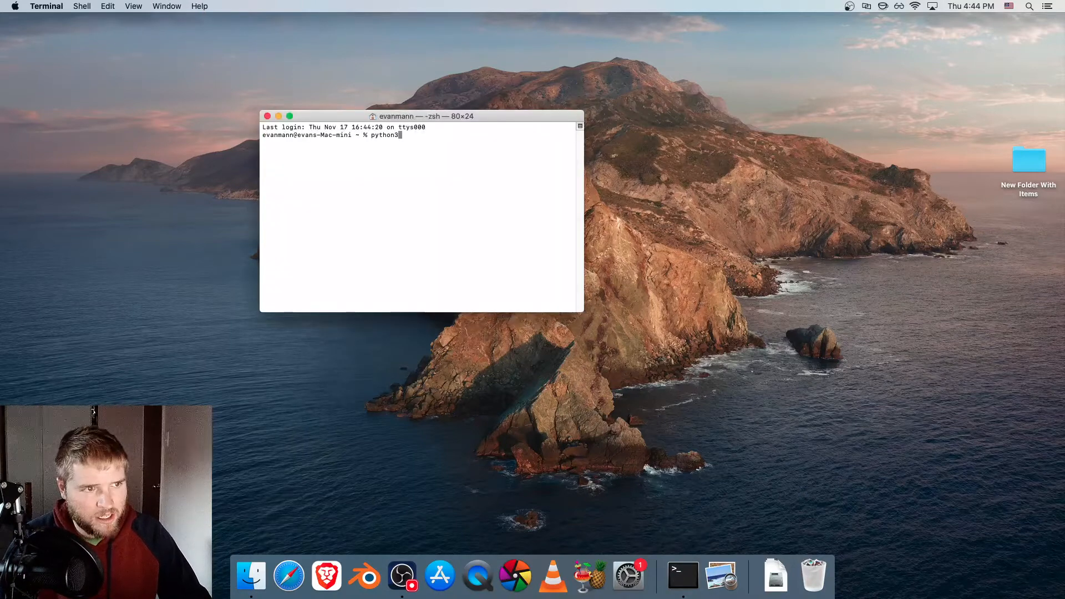
pyautogui.press('Return')
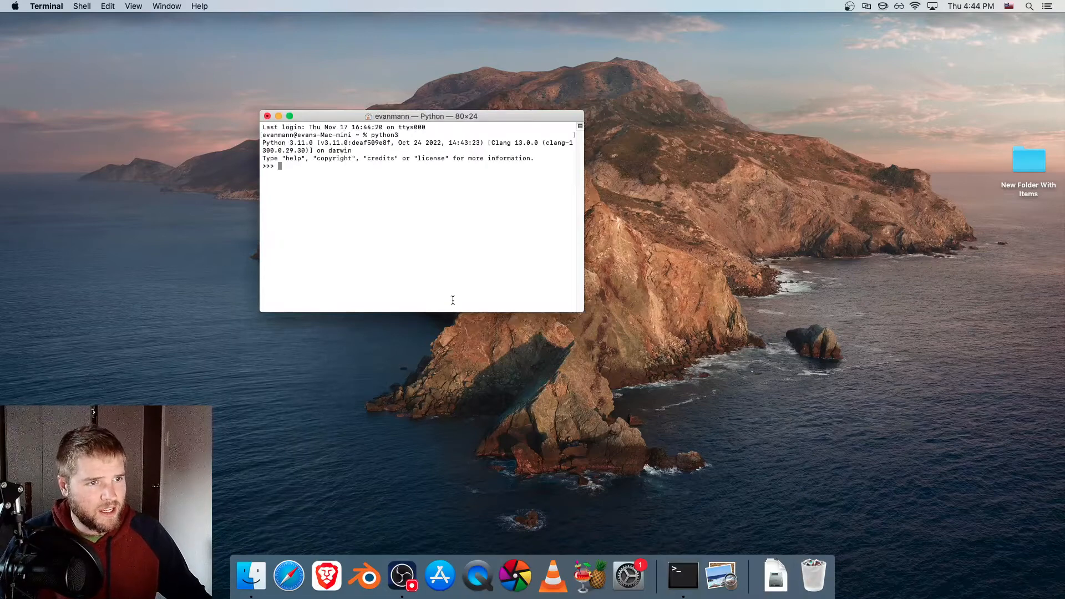
pyautogui.moveTo(299, 157)
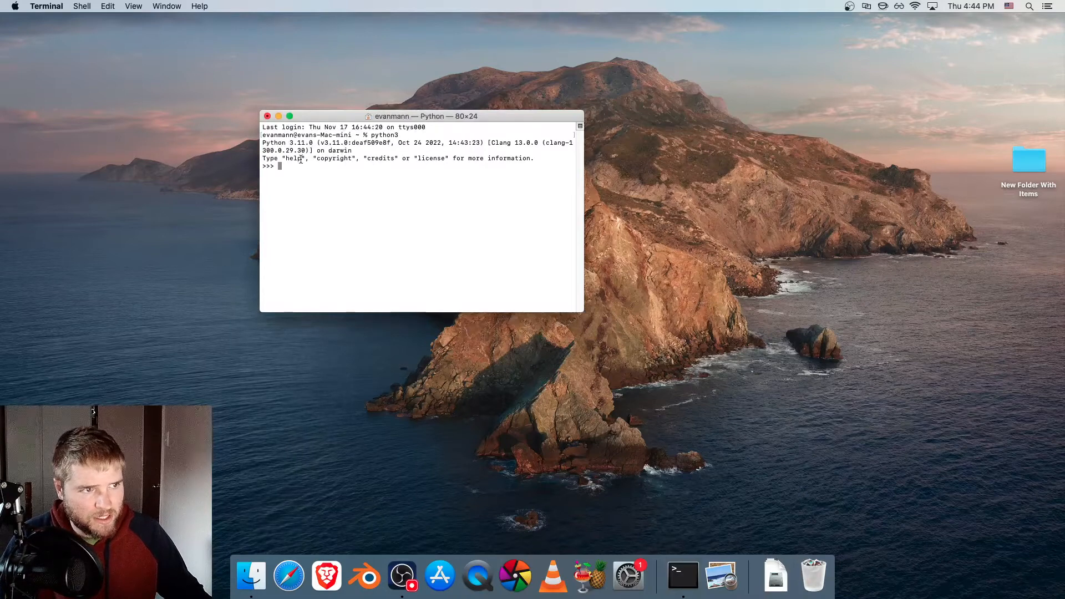
pyautogui.write('?')
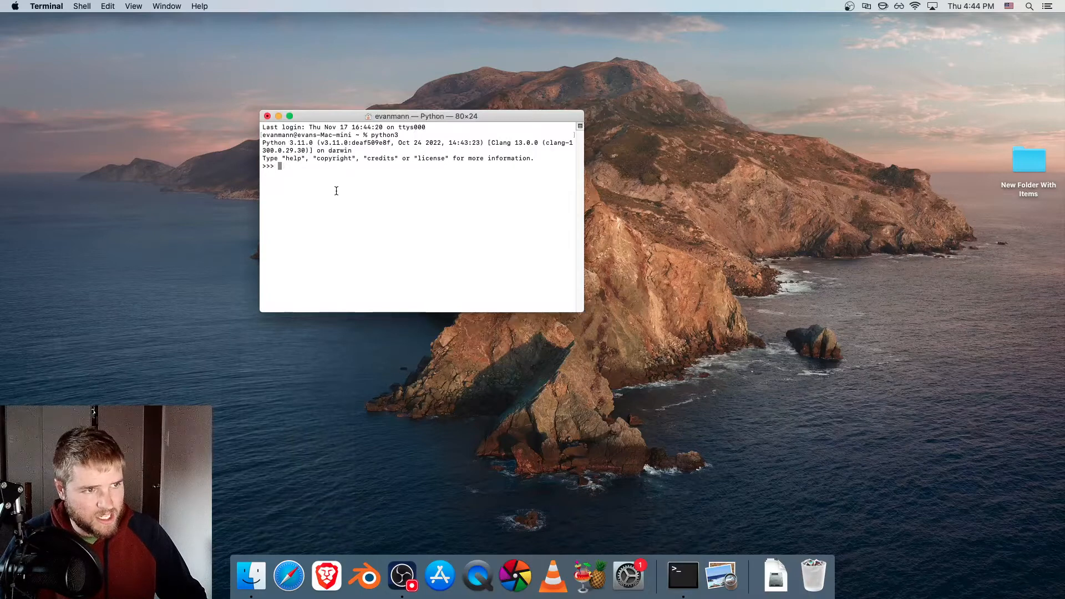
pyautogui.press('ctrl+z')
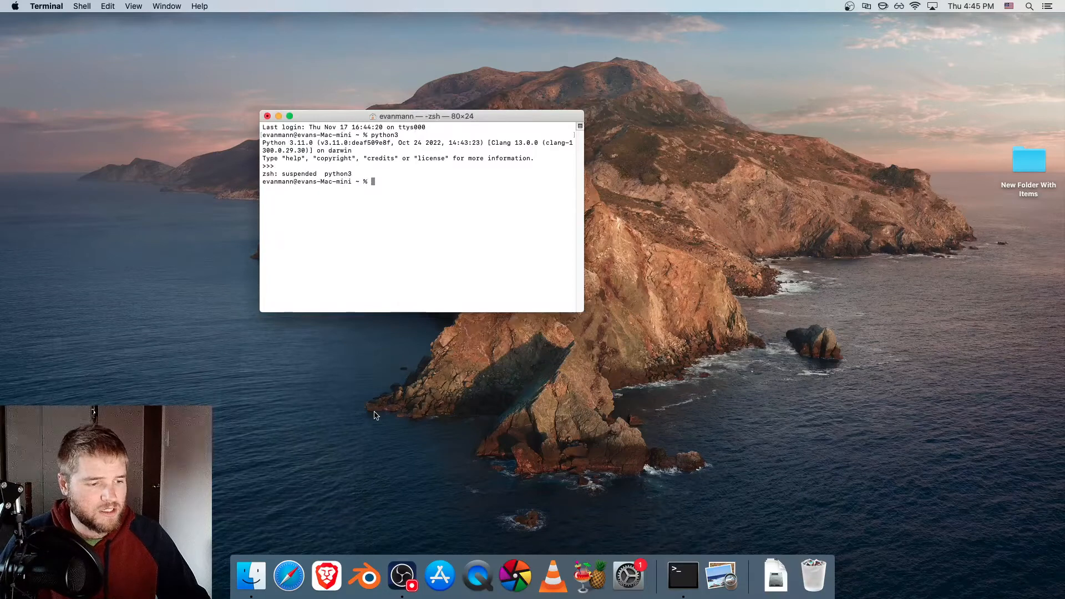
# Run pip3 to print its usage help, enlarge the window and pick out the --version option.
pyautogui.write('py')
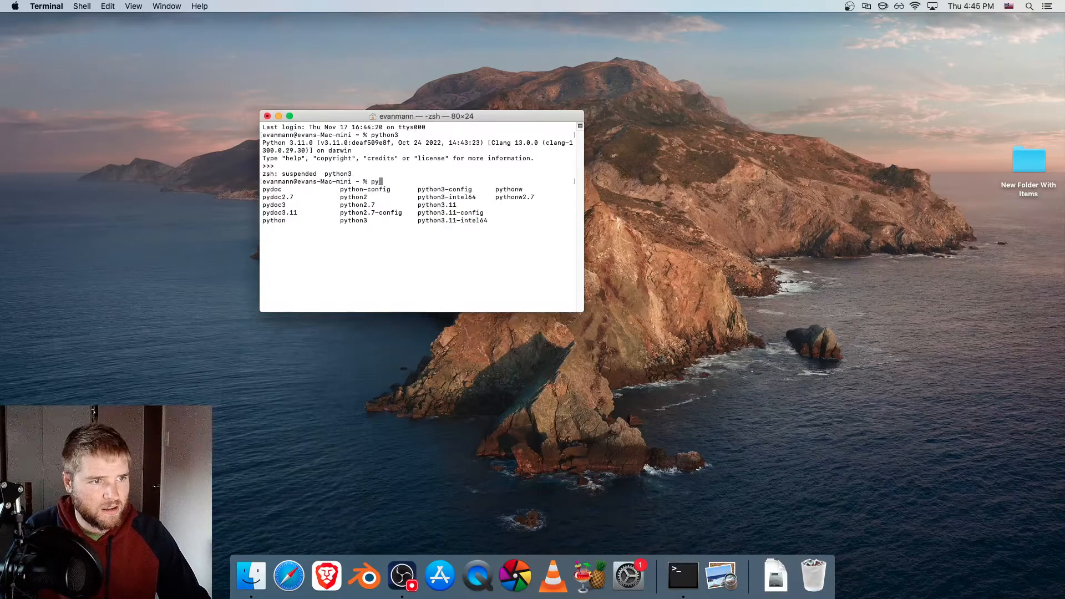
pyautogui.write('thon3')
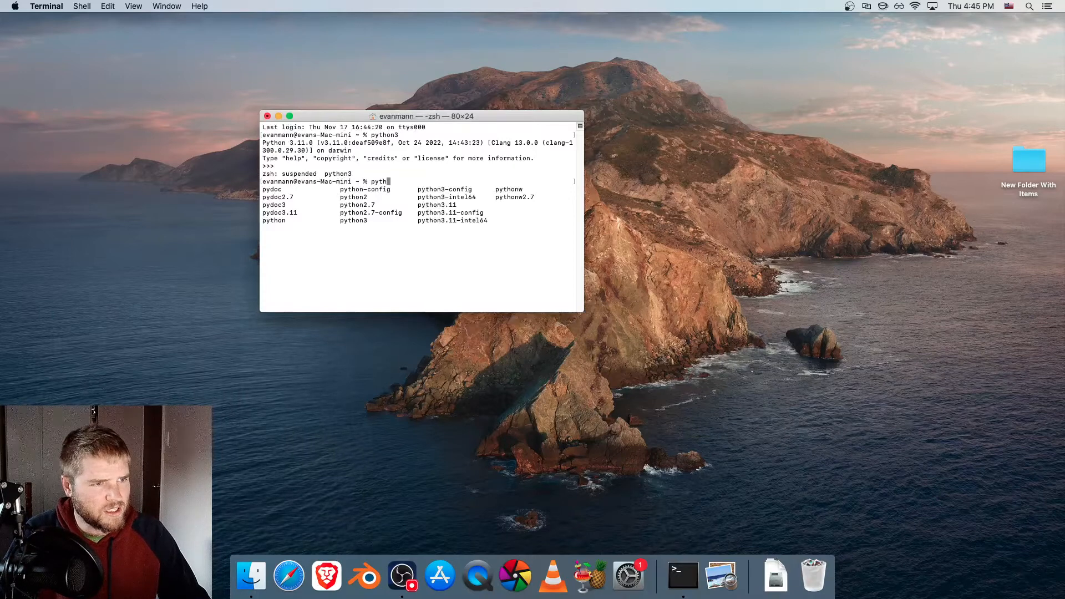
pyautogui.write('ip3')
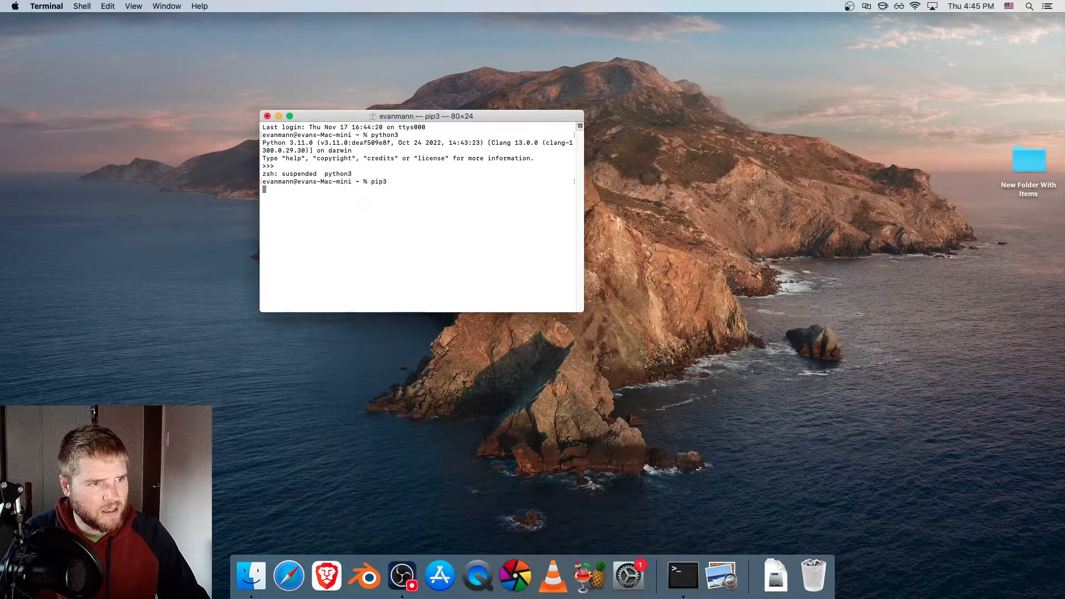
pyautogui.press('Return')
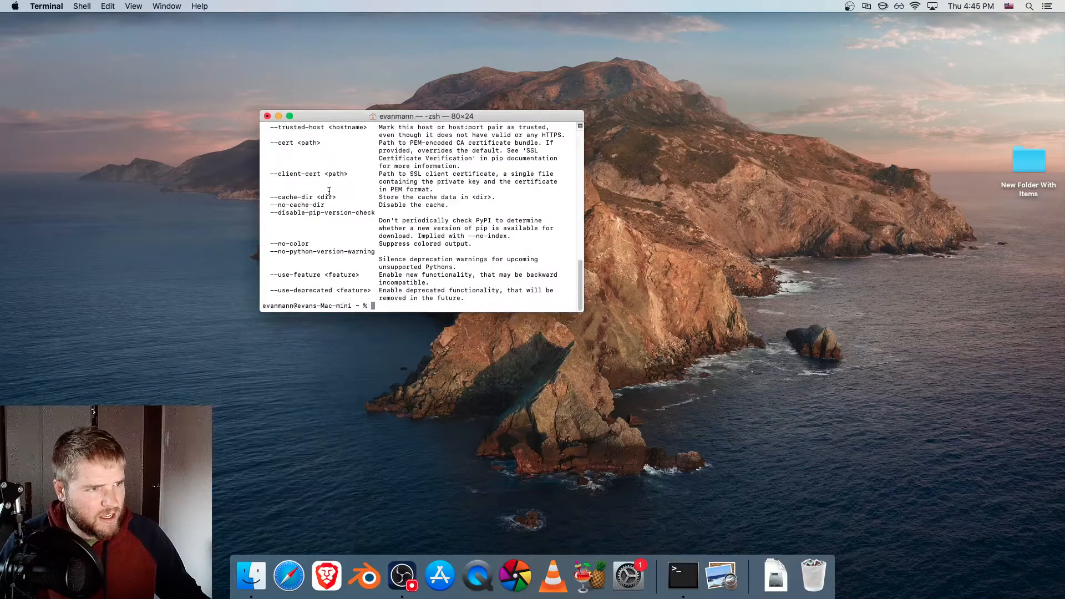
pyautogui.moveTo(422, 115); pyautogui.dragTo(407, 49)
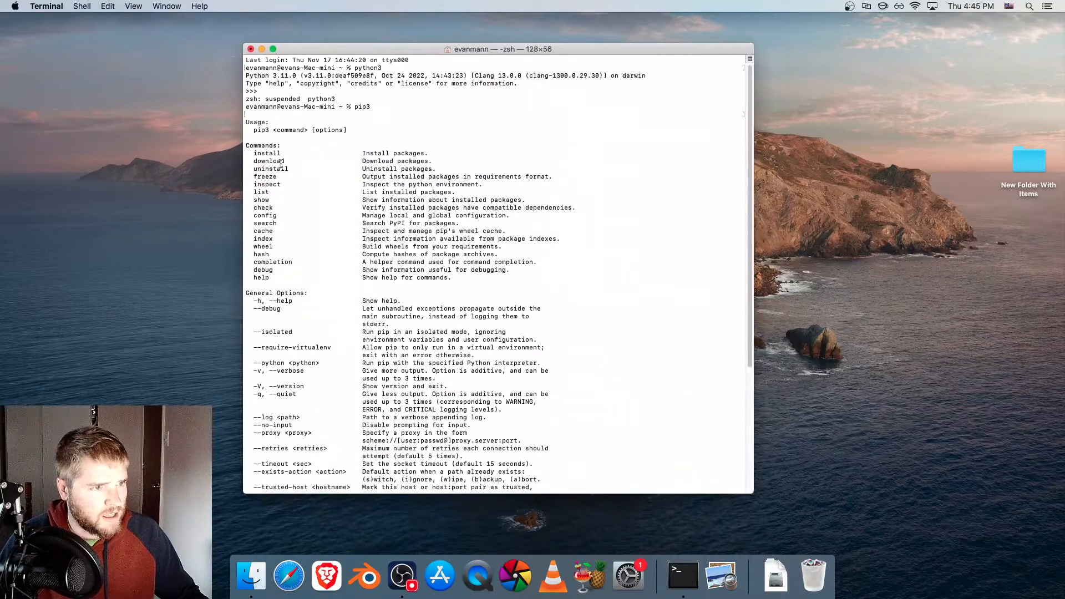
pyautogui.moveTo(326, 577)
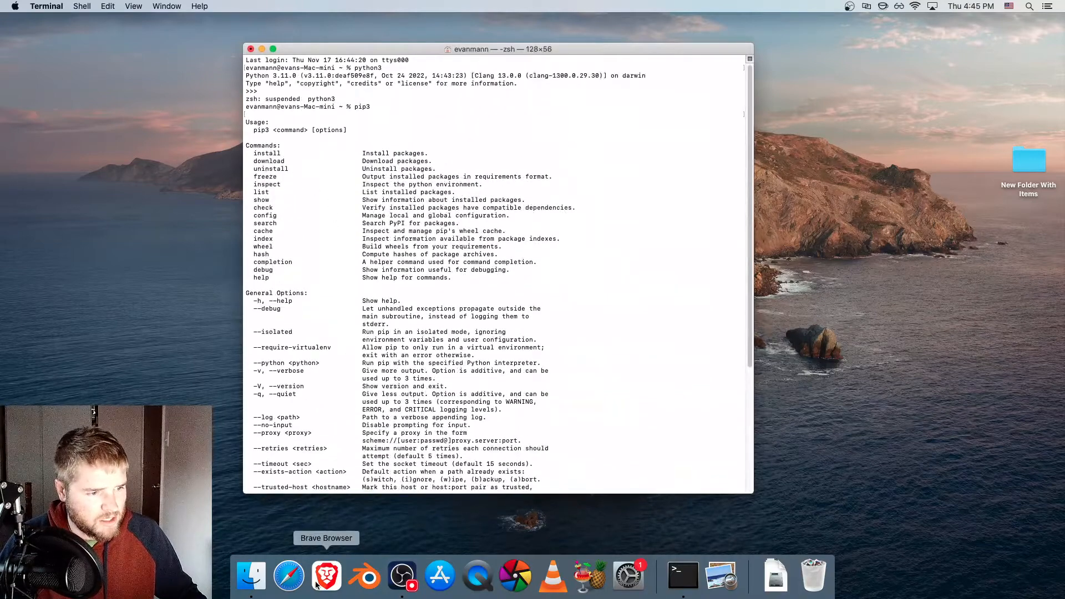
pyautogui.moveTo(326, 526)
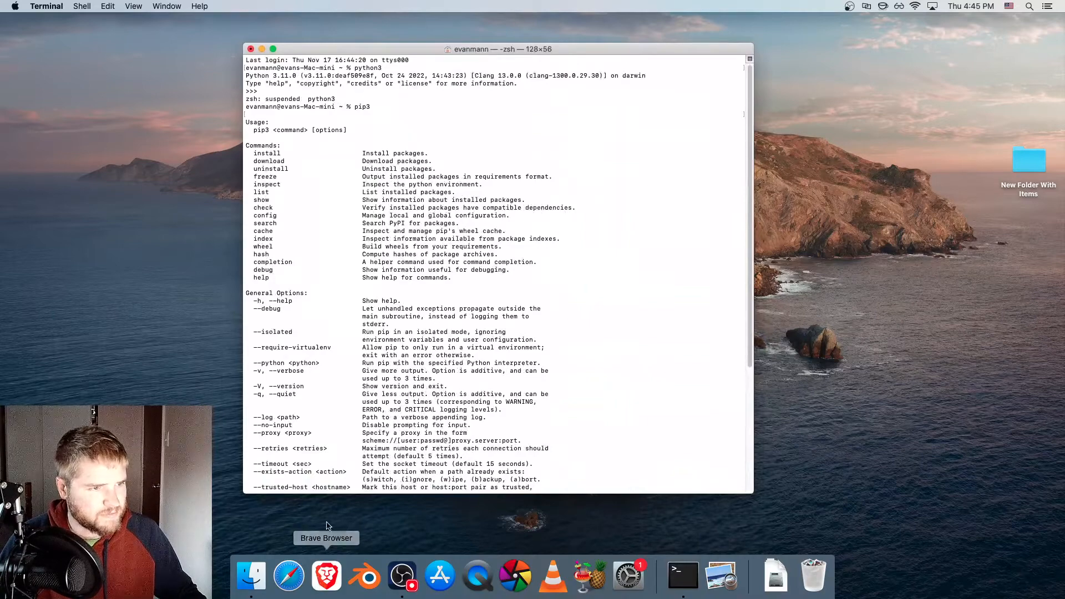
pyautogui.moveTo(274, 115)
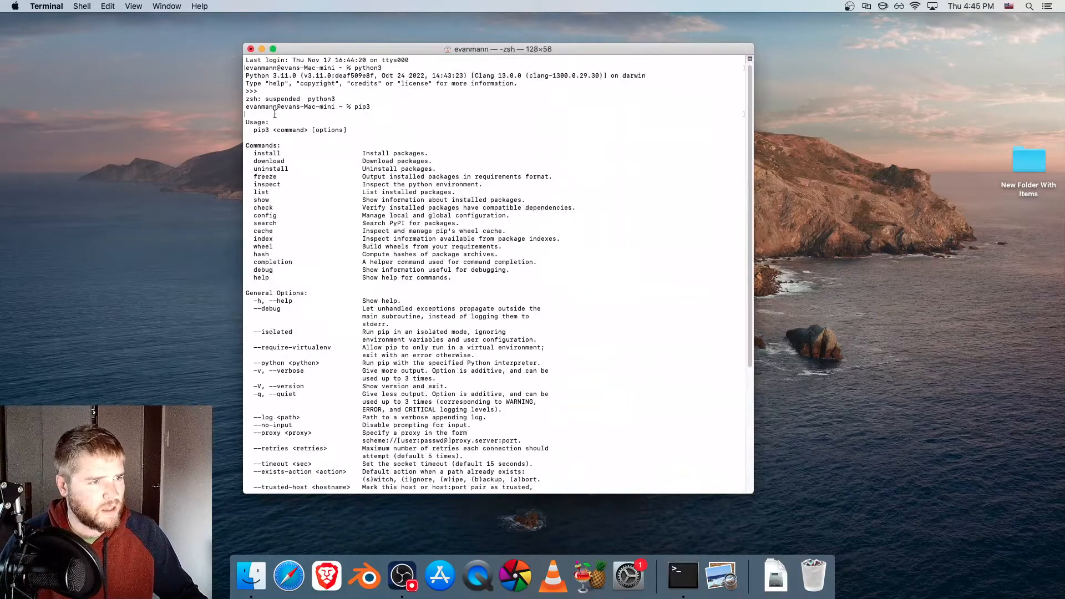
pyautogui.scroll(-3)
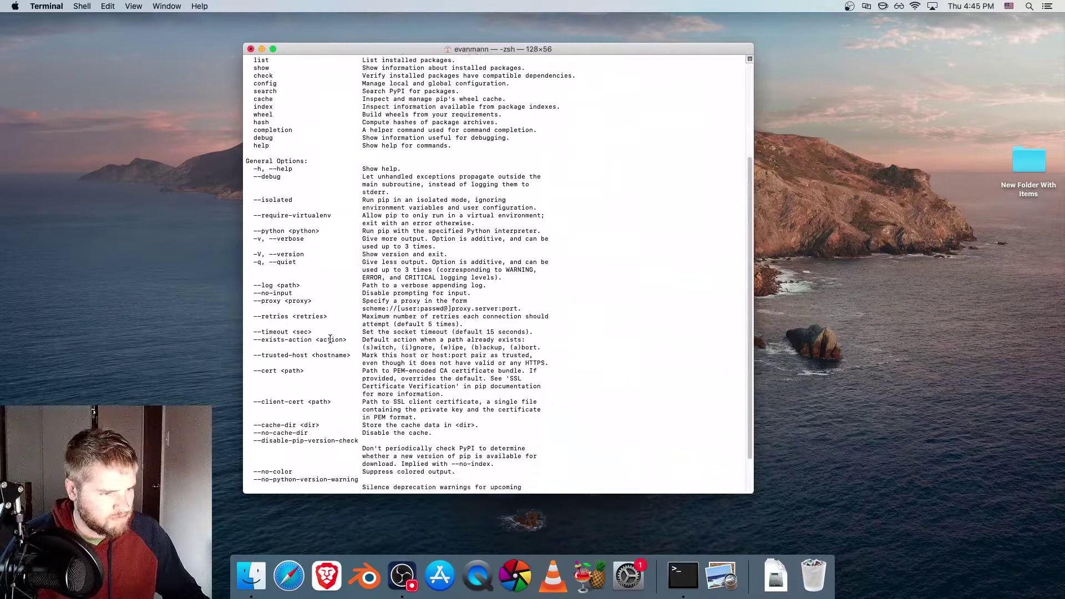
pyautogui.scroll(3)
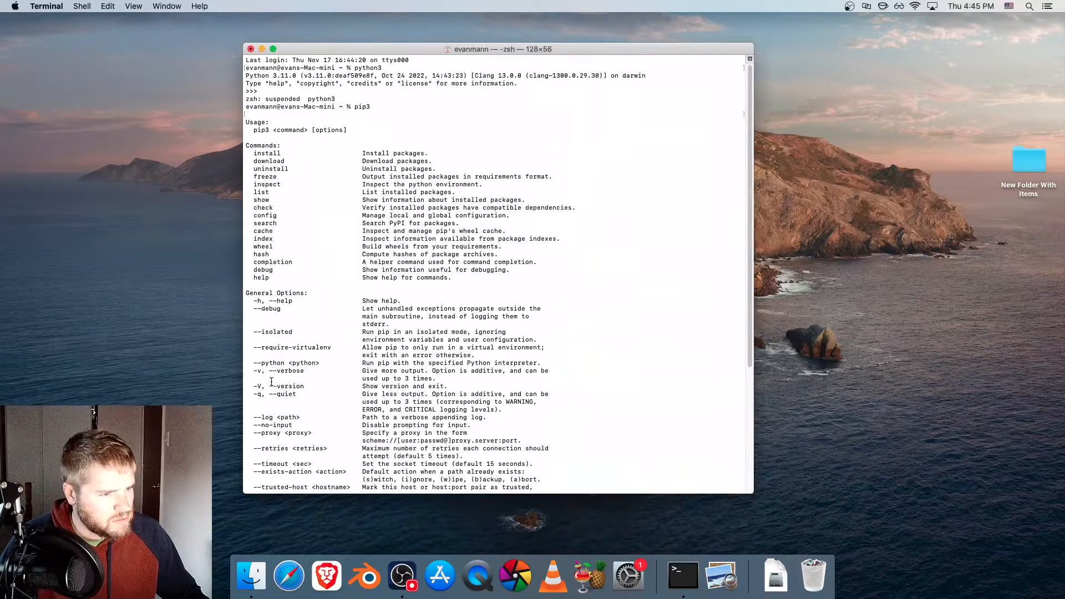
pyautogui.doubleClick(287, 386)
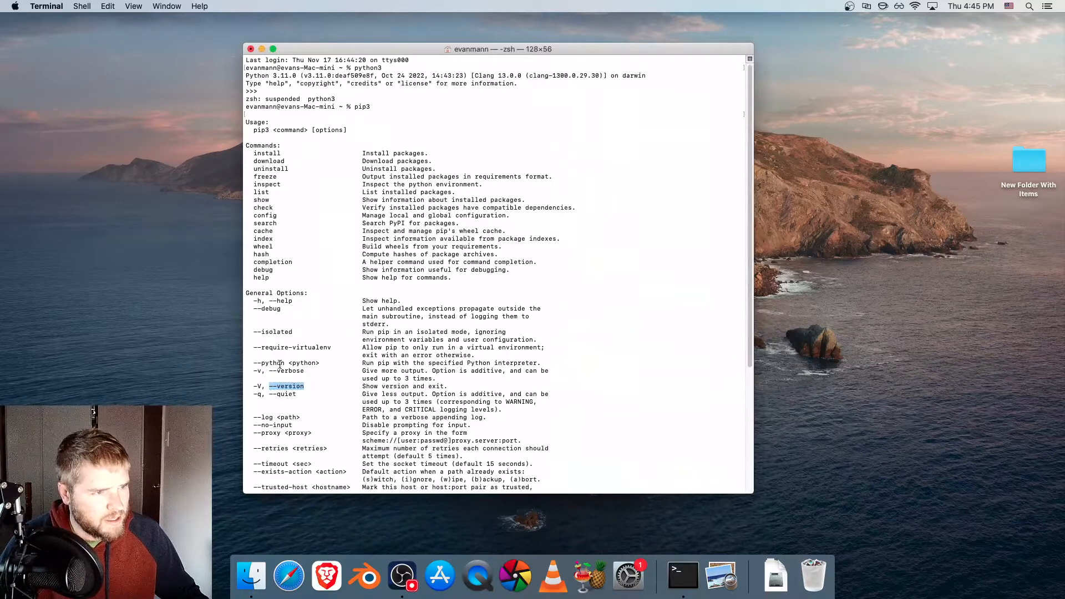
pyautogui.scroll(-3)
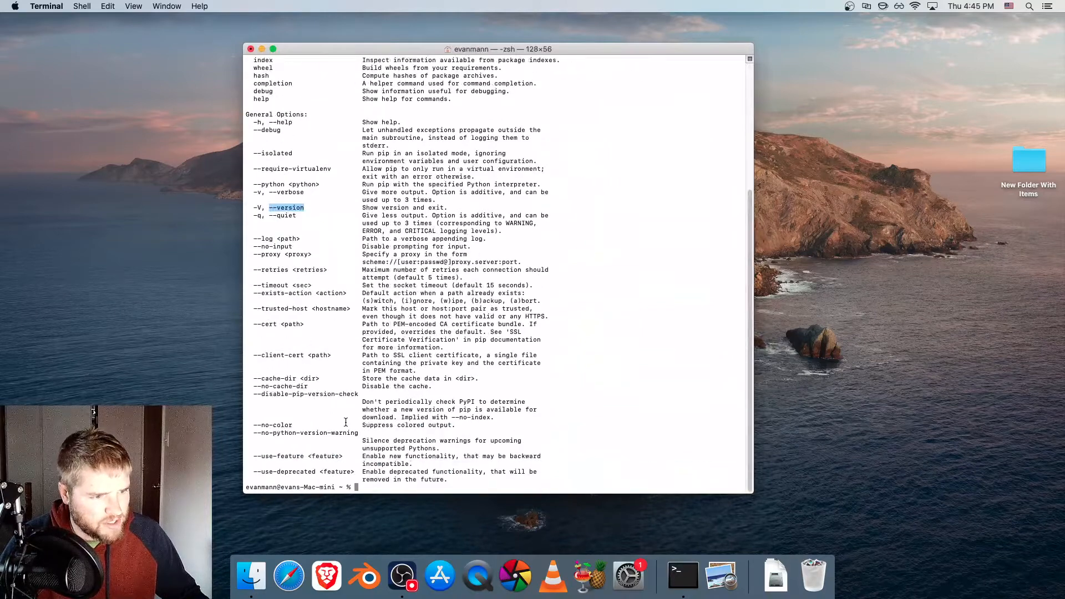
# Run pip3 --version, reporting pip 22.3 for Python 3.11.
pyautogui.write('pip3 --version')
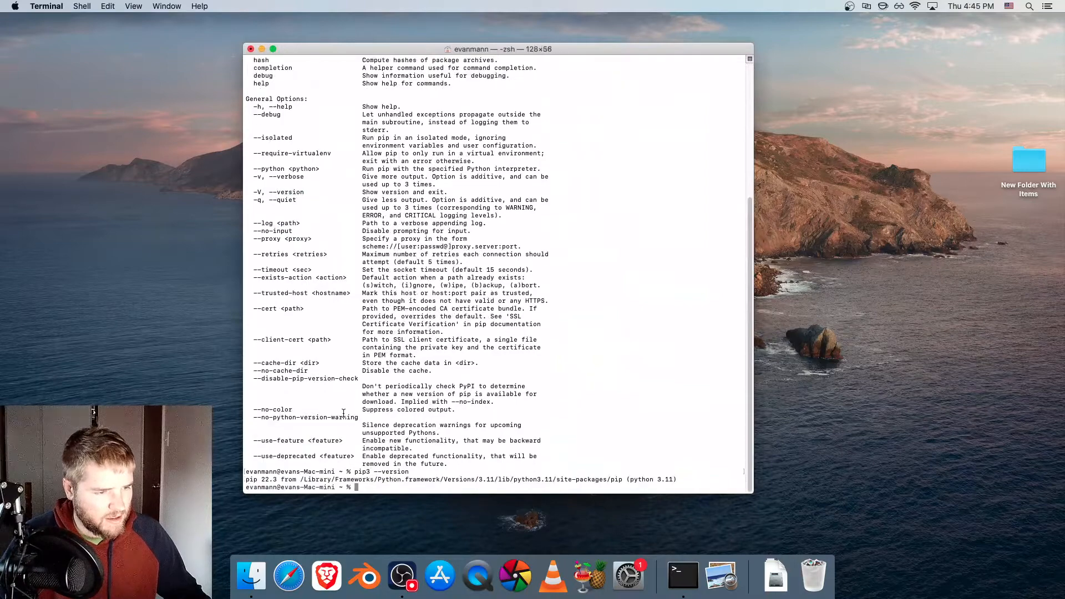
pyautogui.moveTo(404, 450)
pyautogui.write('pip3')
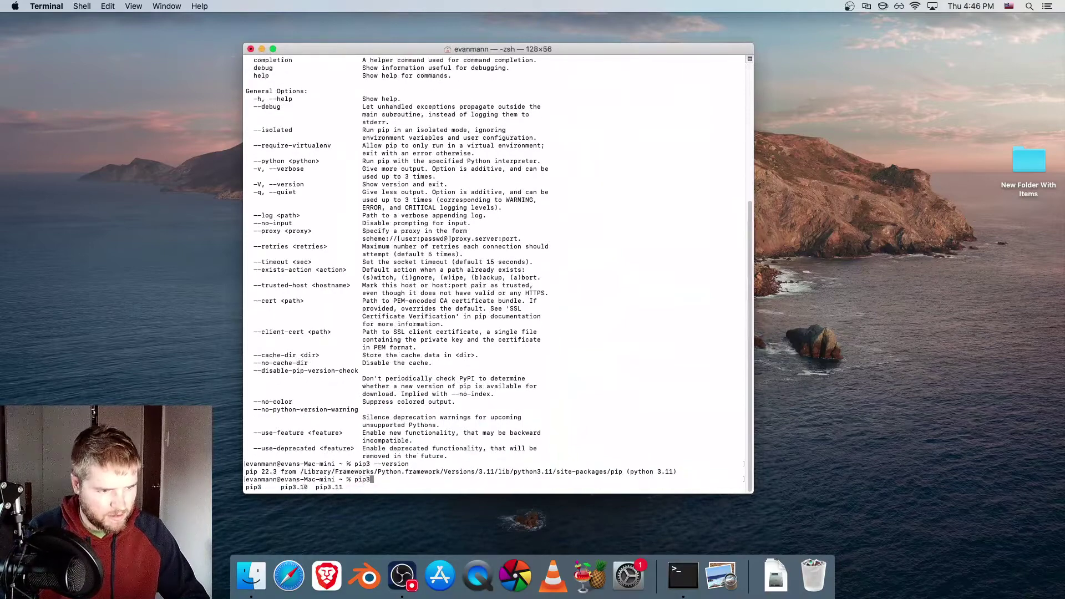
pyautogui.write('upgra')
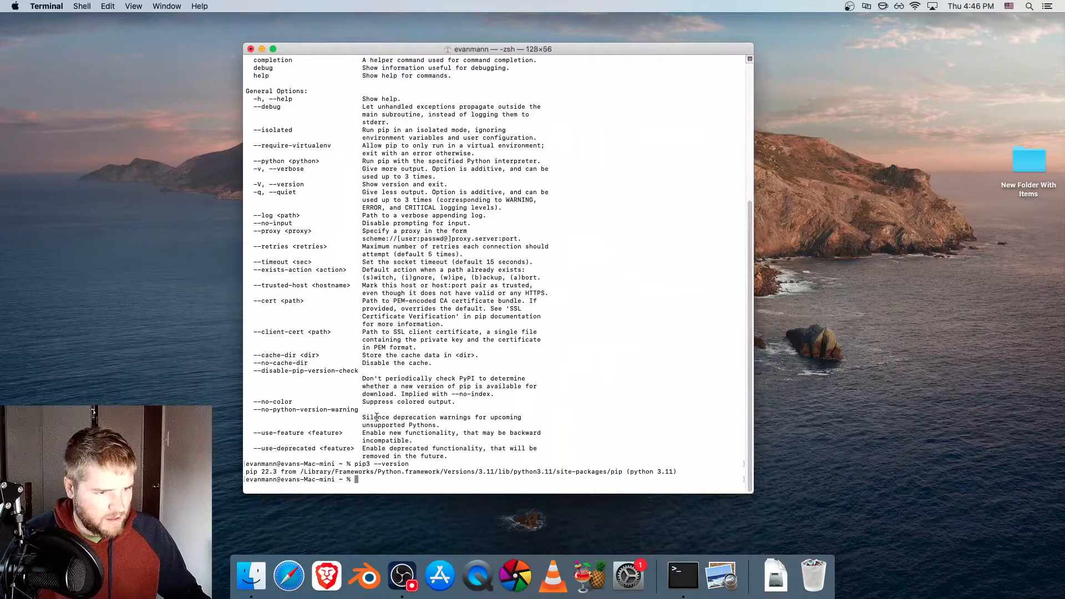
# Close the Terminal window, terminating the suspended Python process, and switch to Brave.
pyautogui.click(251, 49)
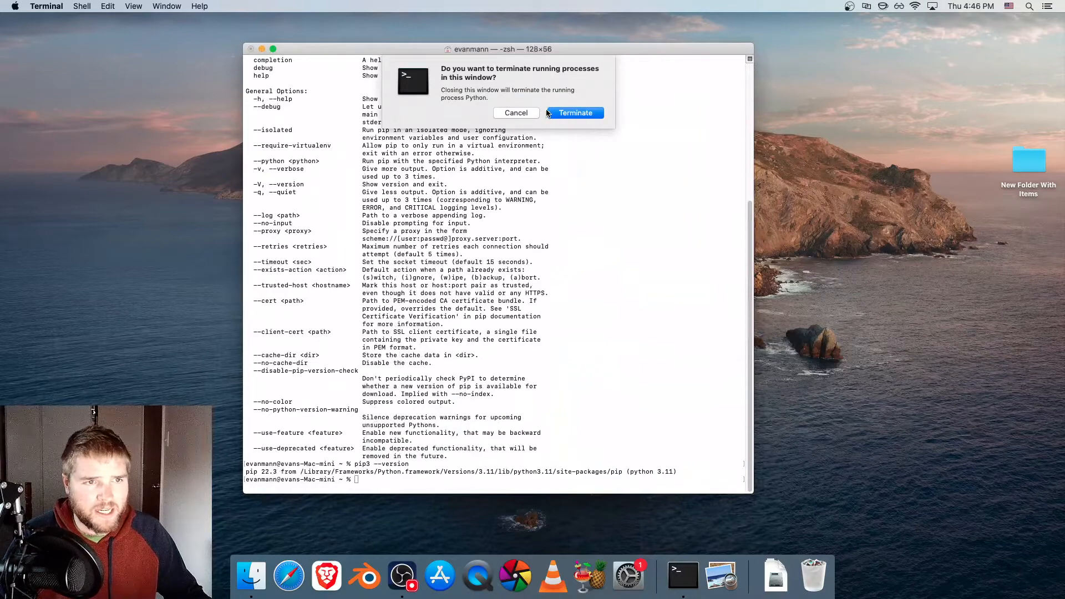
pyautogui.click(574, 113)
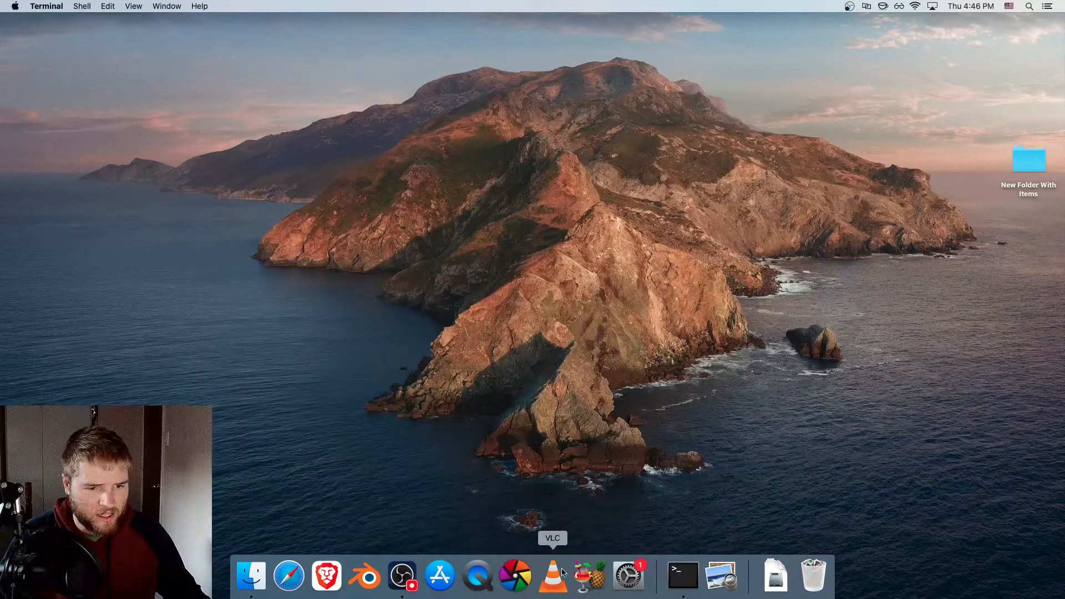
pyautogui.click(326, 576)
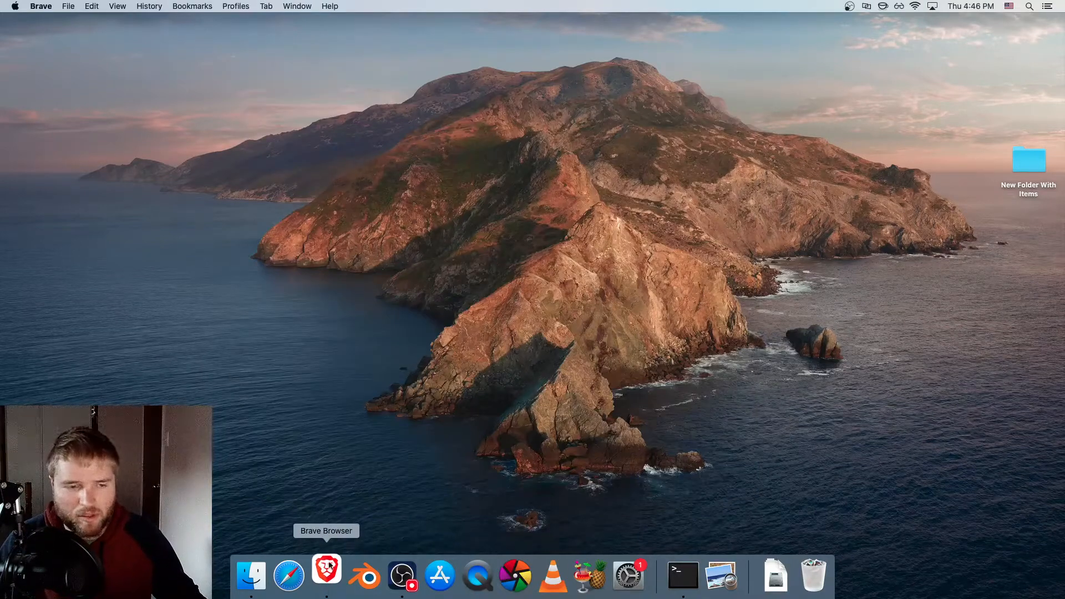
# Open the MoviePy Download and Installation page with its pip install commands, then bring up Terminal.
pyautogui.click(326, 576)
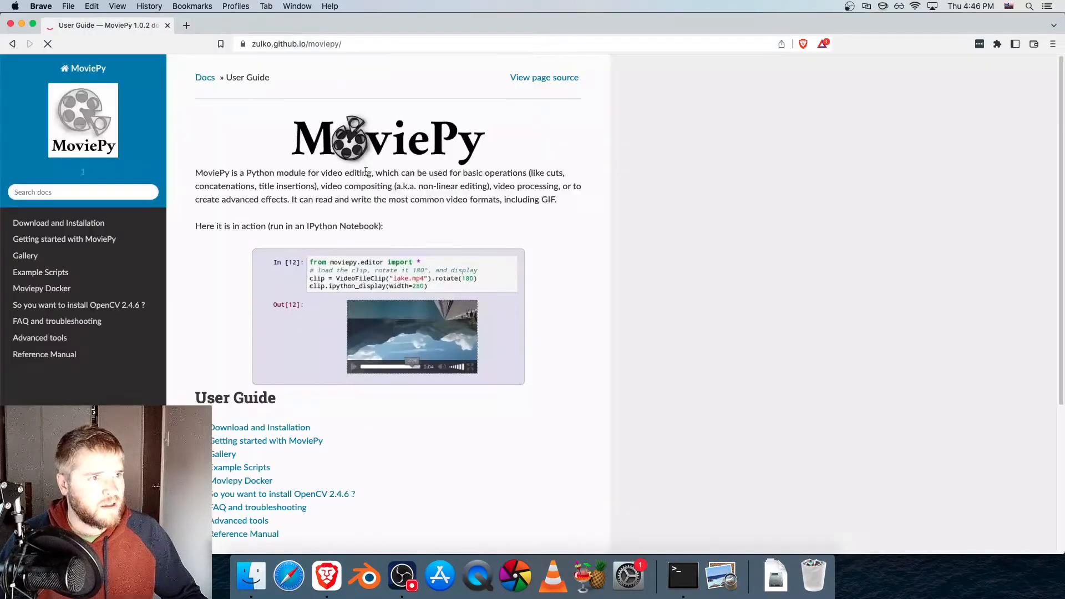
pyautogui.click(260, 427)
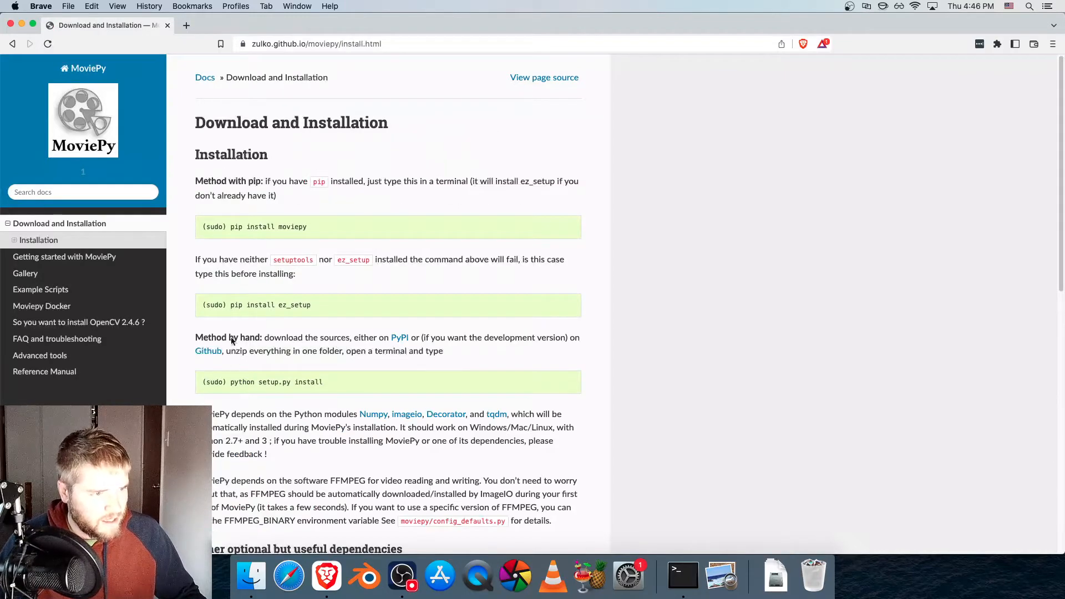
pyautogui.moveTo(297, 311)
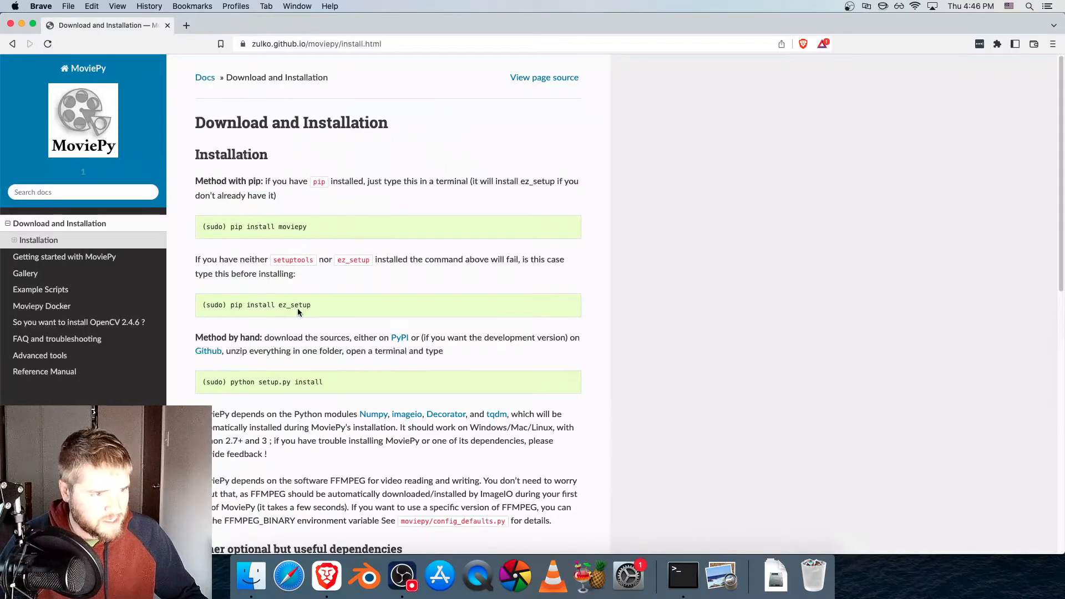
pyautogui.click(682, 577)
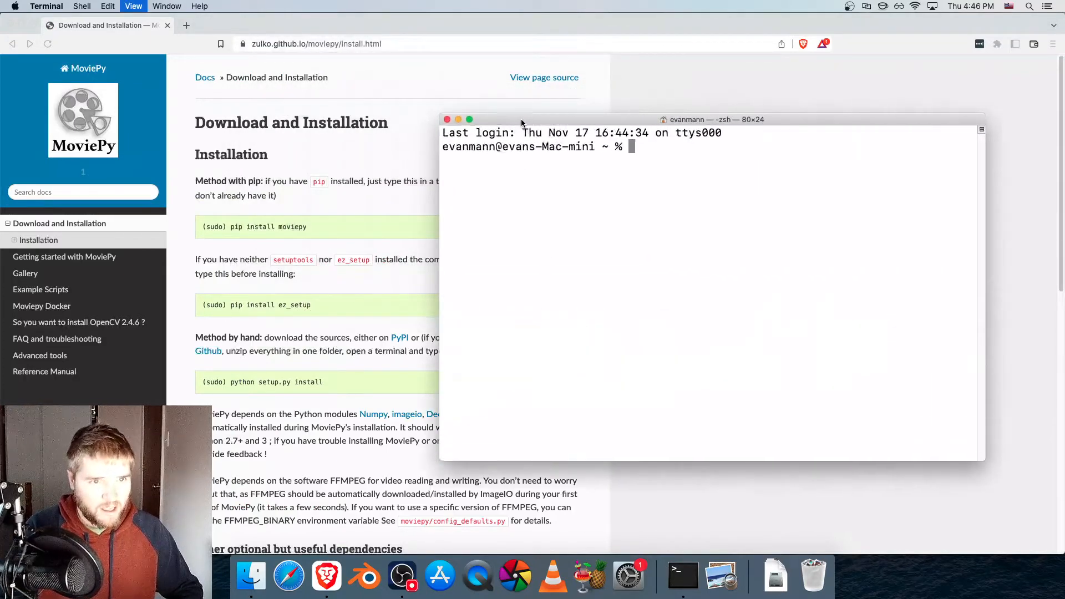
# Run 'pip3 install ez_setup', installing ez_setup 0.9 successfully.
pyautogui.write('pip3')
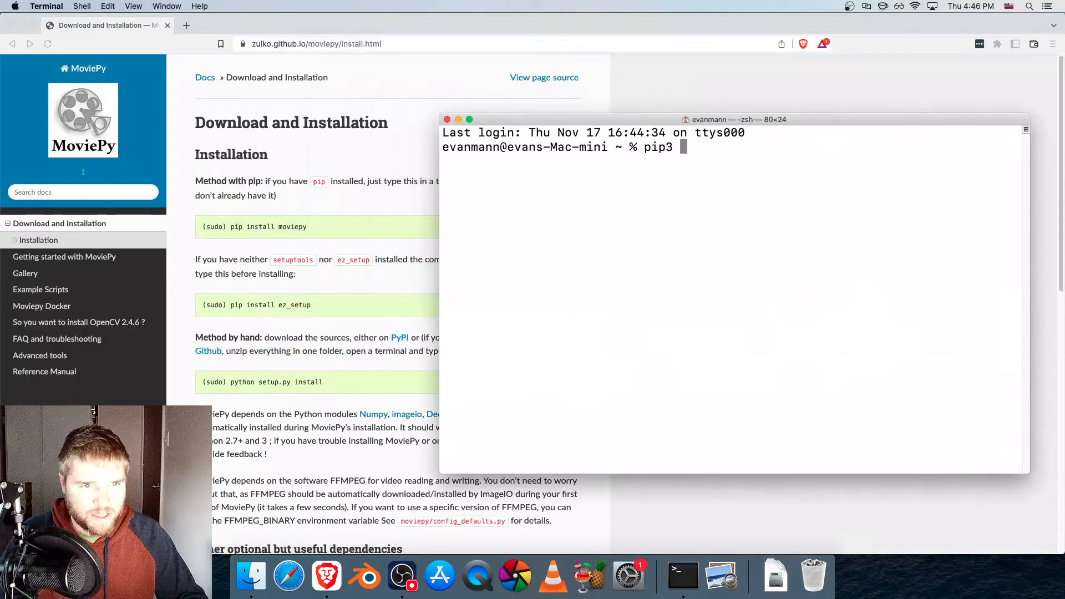
pyautogui.write('install ez_setup')
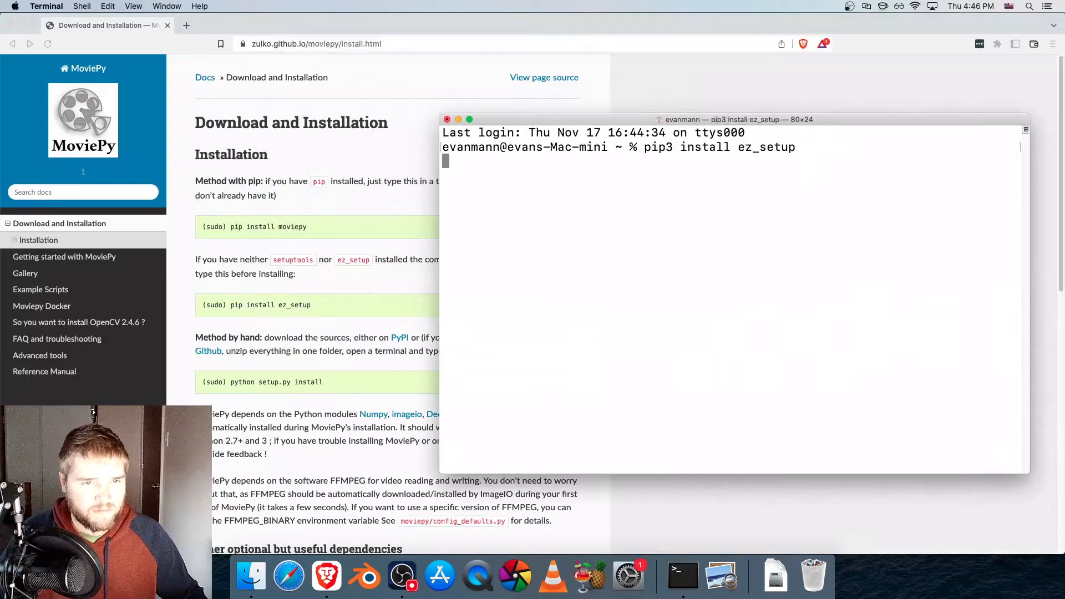
pyautogui.press('Return')
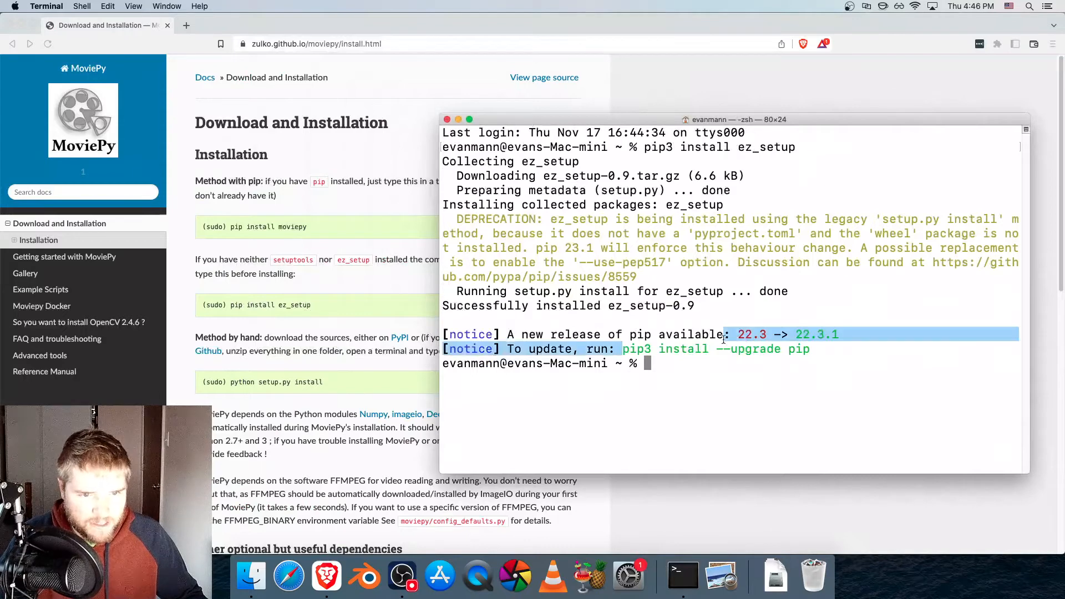
# Run 'pip3 install --upgrade pip' to move pip from 22.3 to 22.3.1, then clear the screen.
pyautogui.write('p')
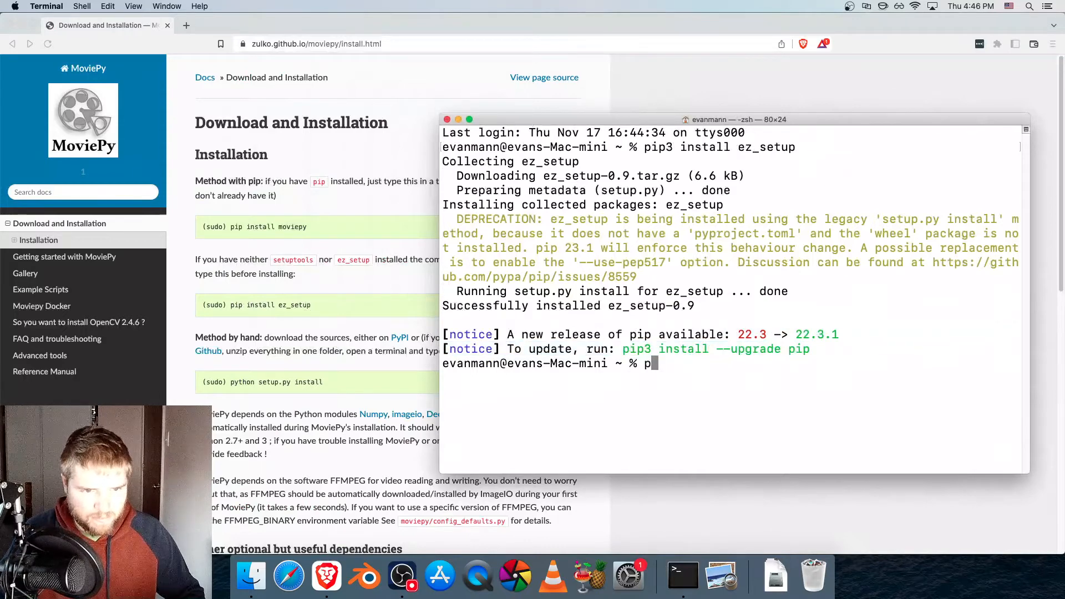
pyautogui.write('ip3 install')
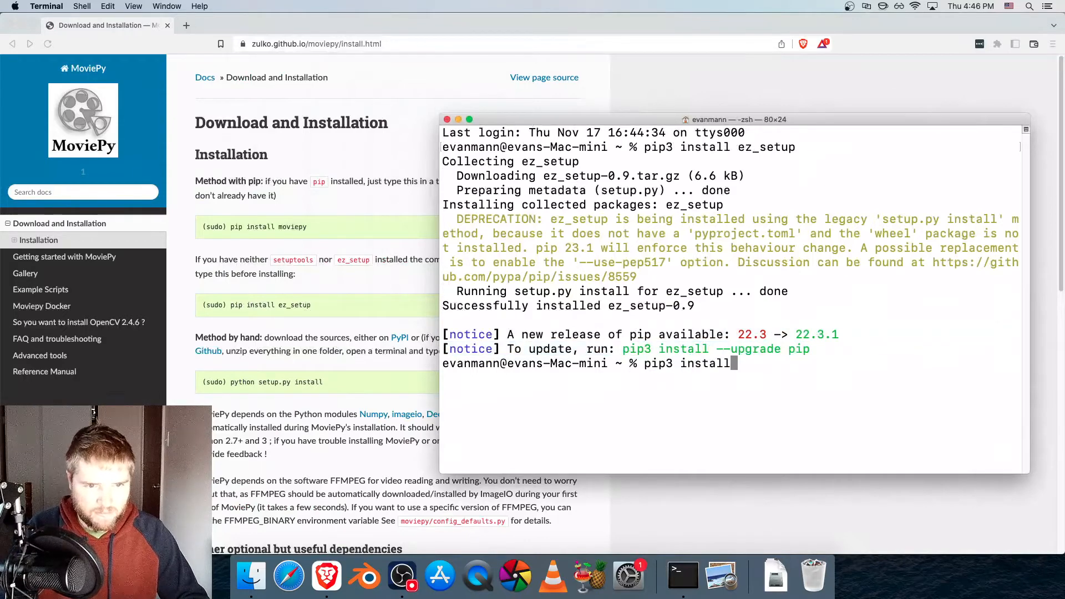
pyautogui.write('--up')
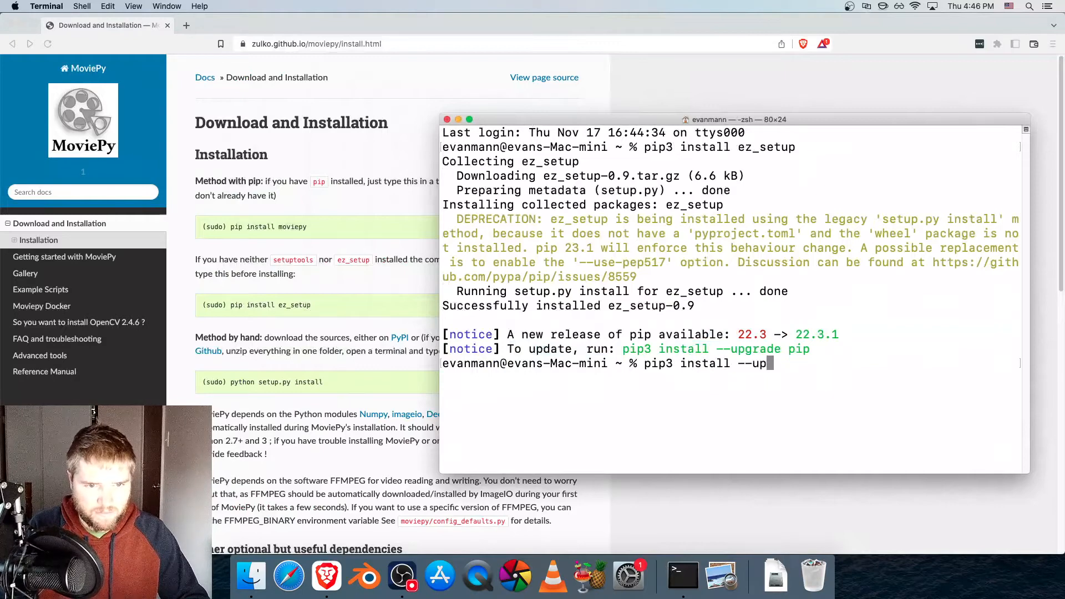
pyautogui.press('Return')
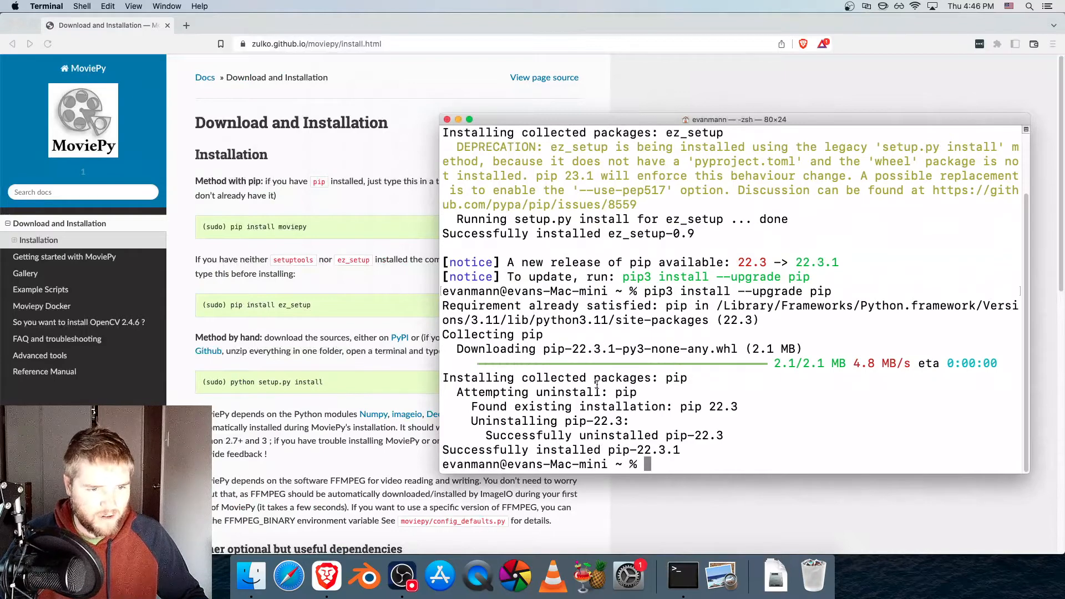
pyautogui.write('clear')
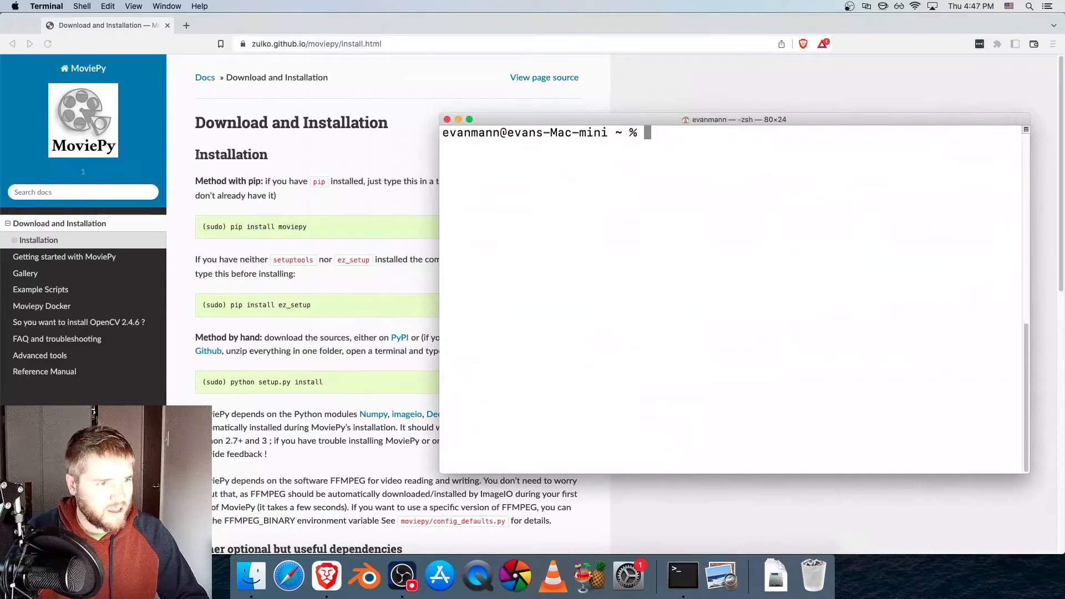
# Run 'pip3 install moviepy' to get MoviePy 1.0.3 with numpy, imageio, pillow and tqdm, then clear.
pyautogui.write('pip3')
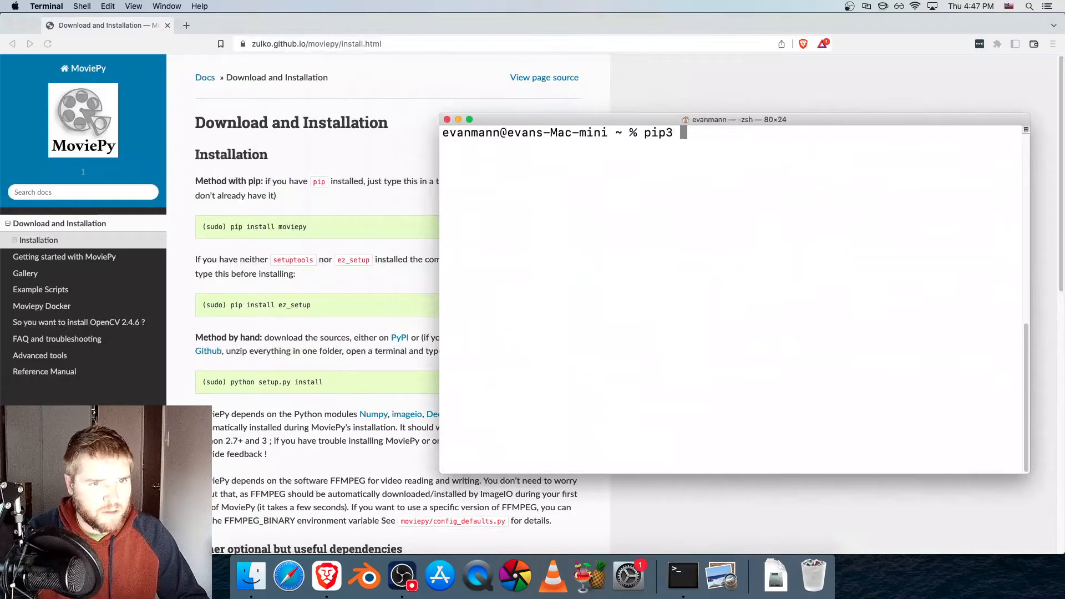
pyautogui.write('install moive')
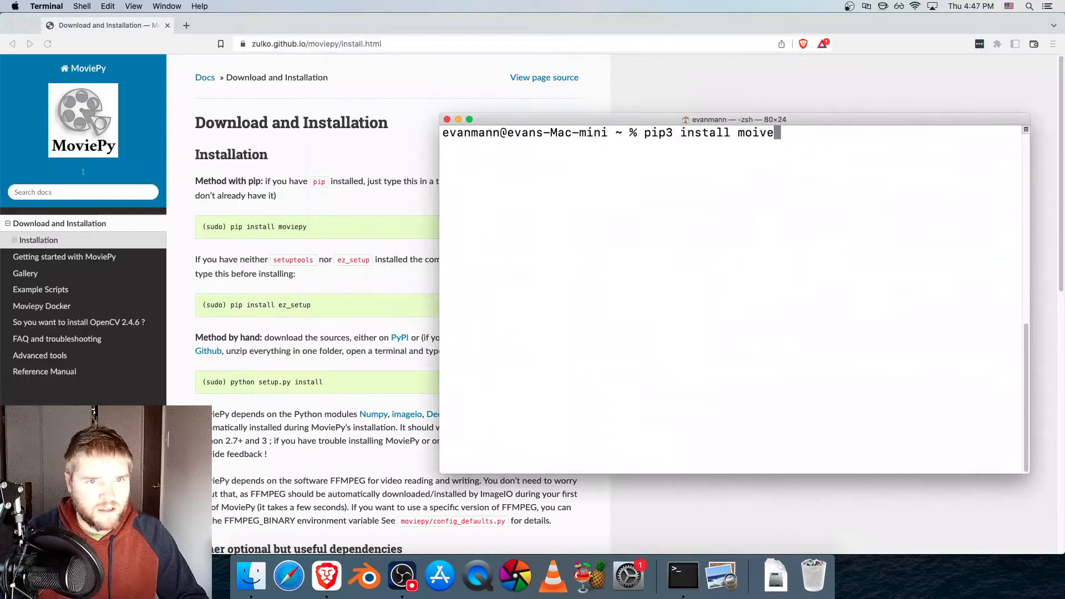
pyautogui.press('Return')
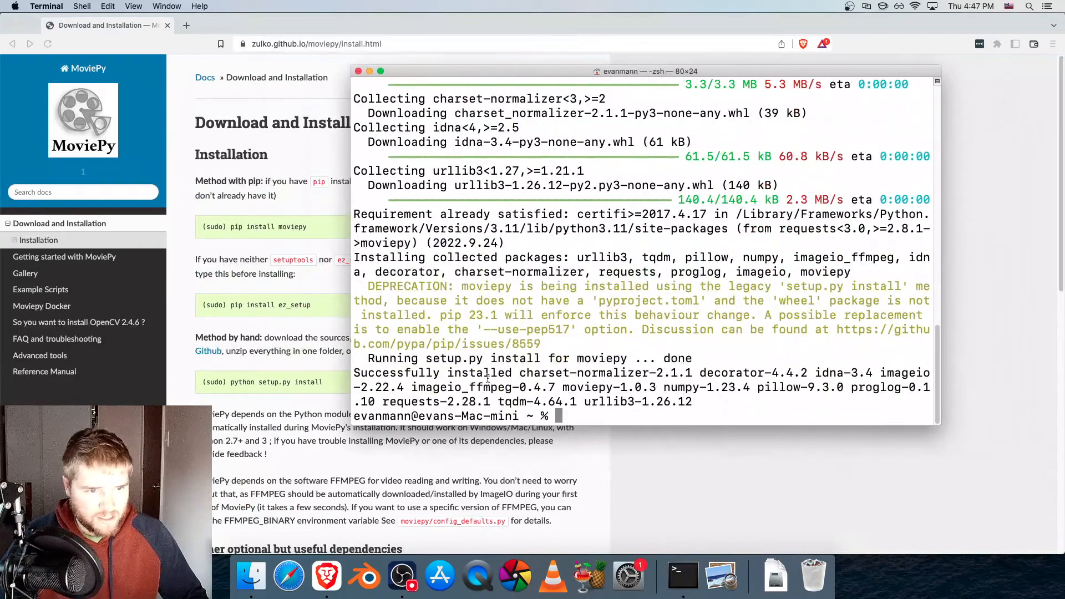
pyautogui.write('clear')
pyautogui.write('python3')
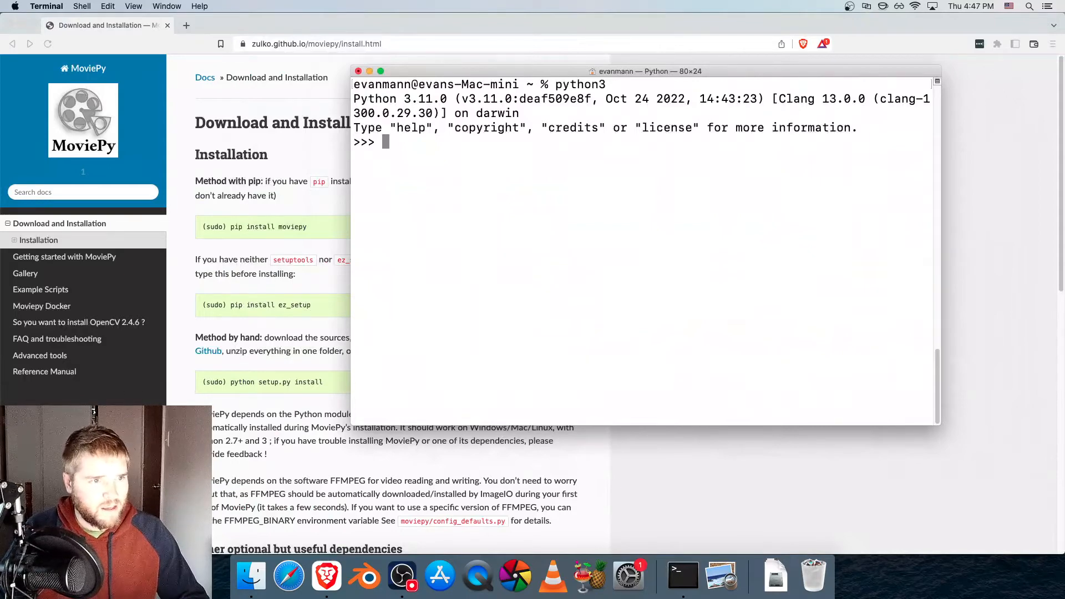
# Enter 'from moviepy.editor import *' in the Python 3.11.0 interpreter.
pyautogui.write('from movei')
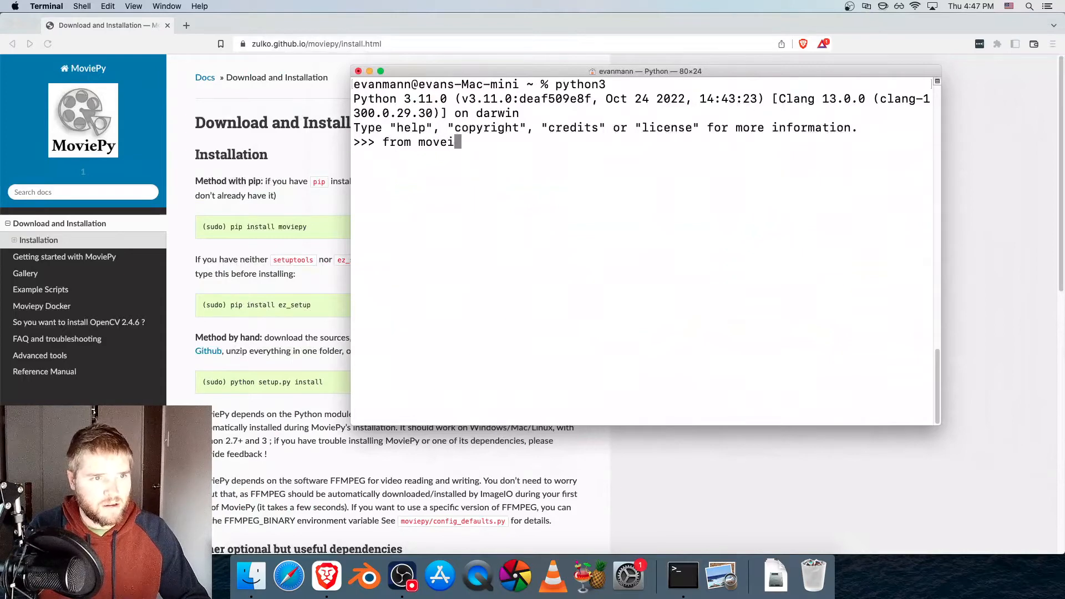
pyautogui.write('py.editor')
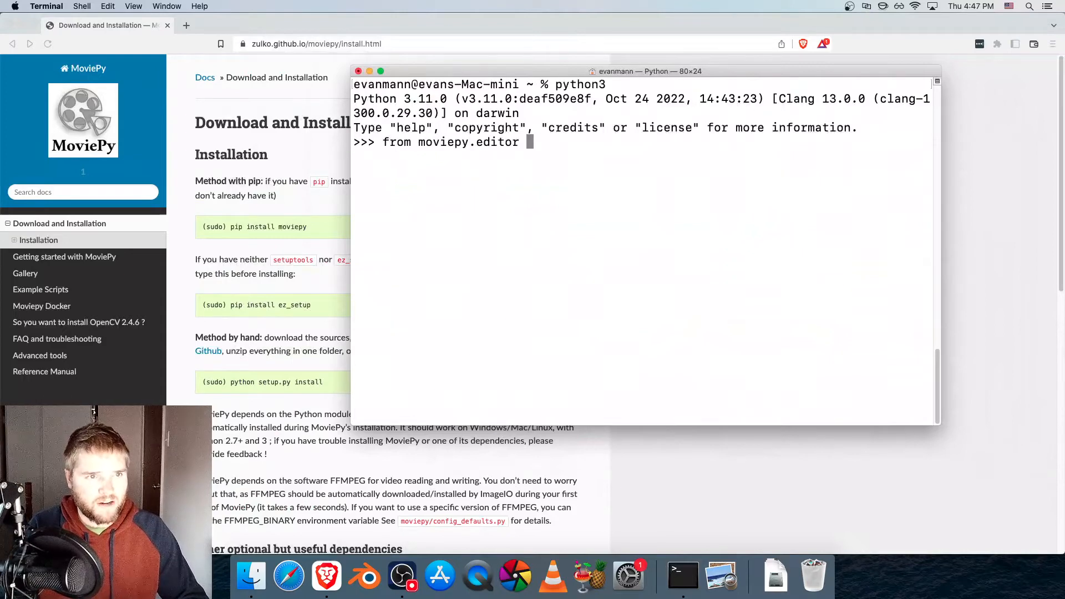
pyautogui.write('import')
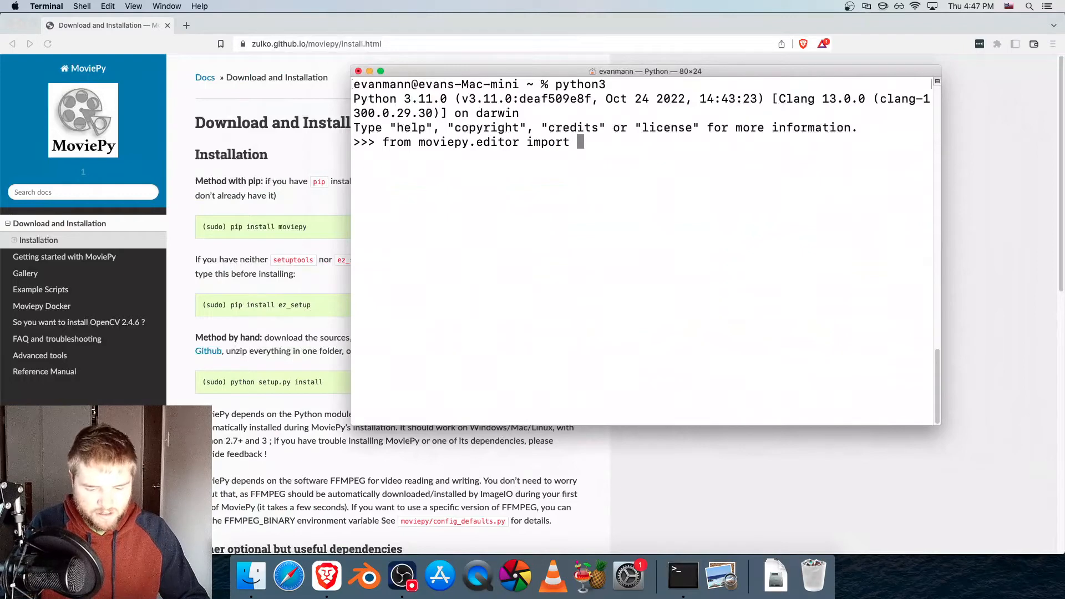
pyautogui.write('*')
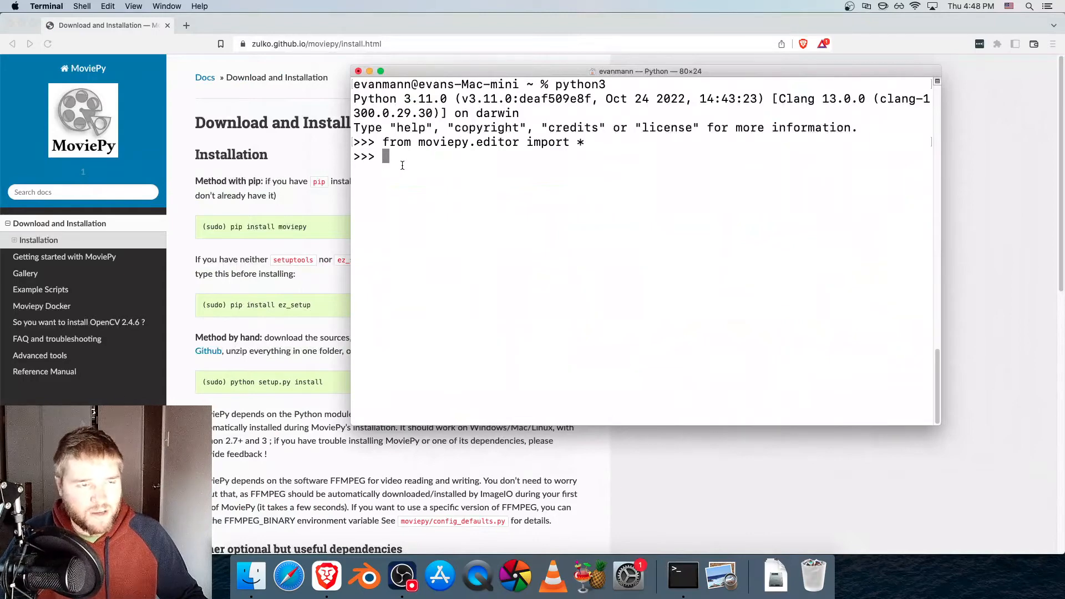
pyautogui.moveTo(468, 185)
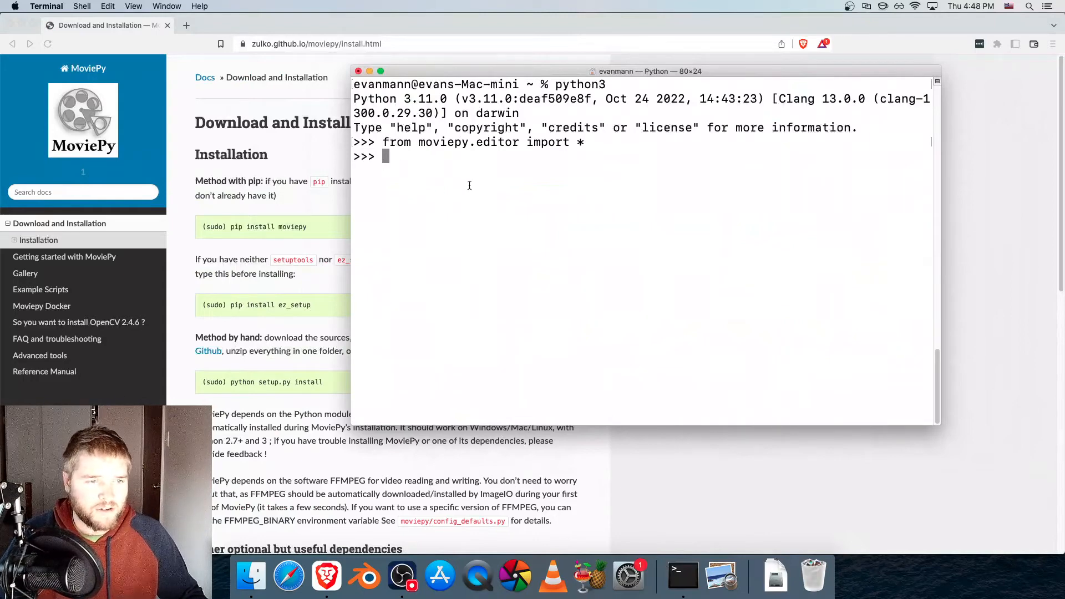
pyautogui.moveTo(813, 193)
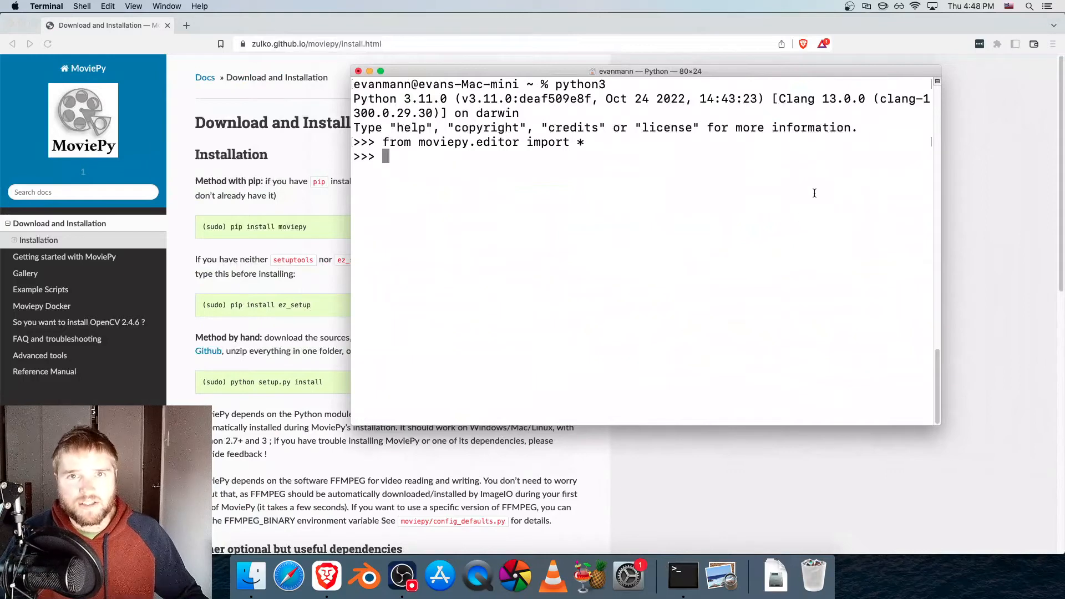